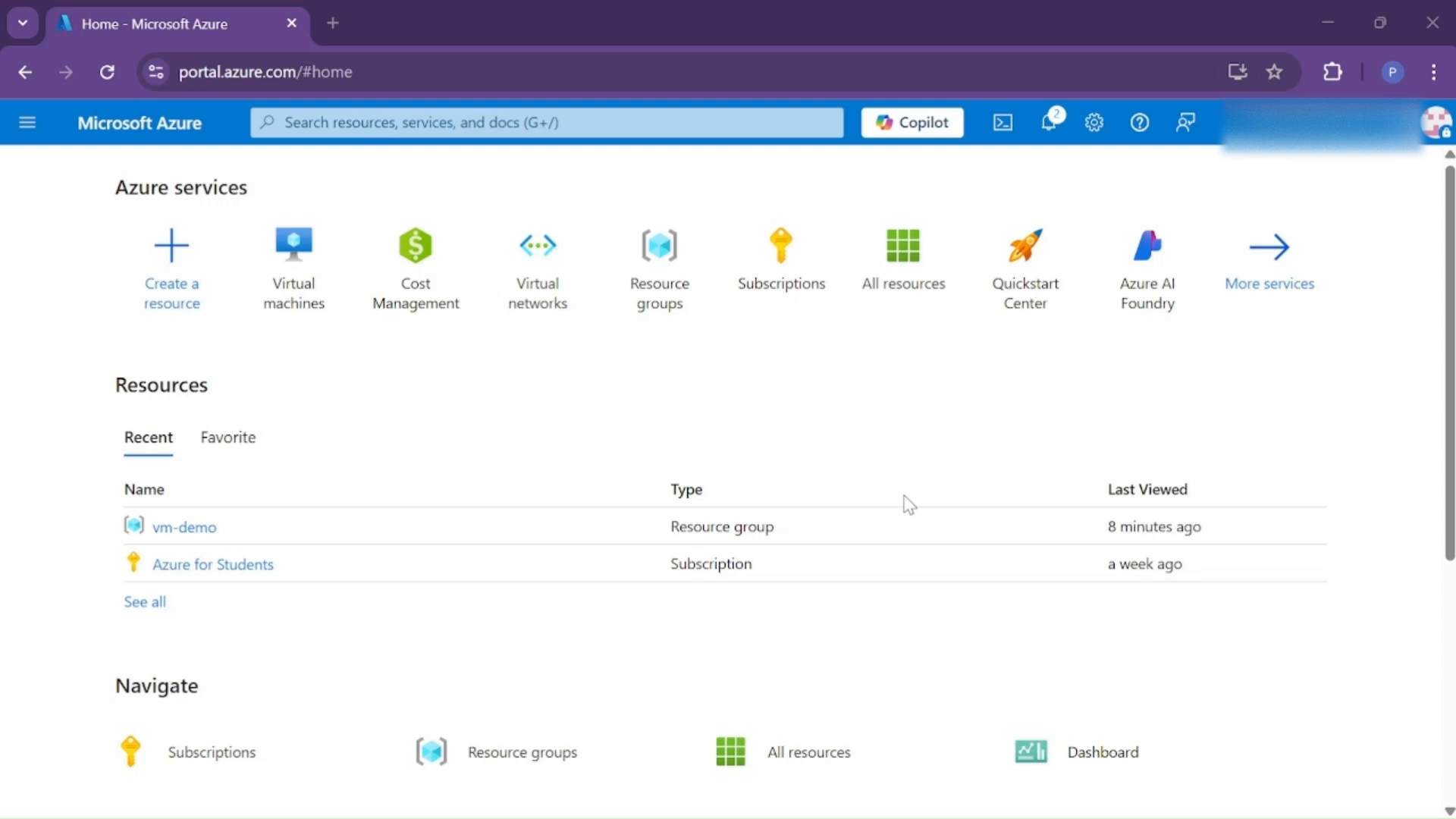
pyautogui.moveTo(88, 227)
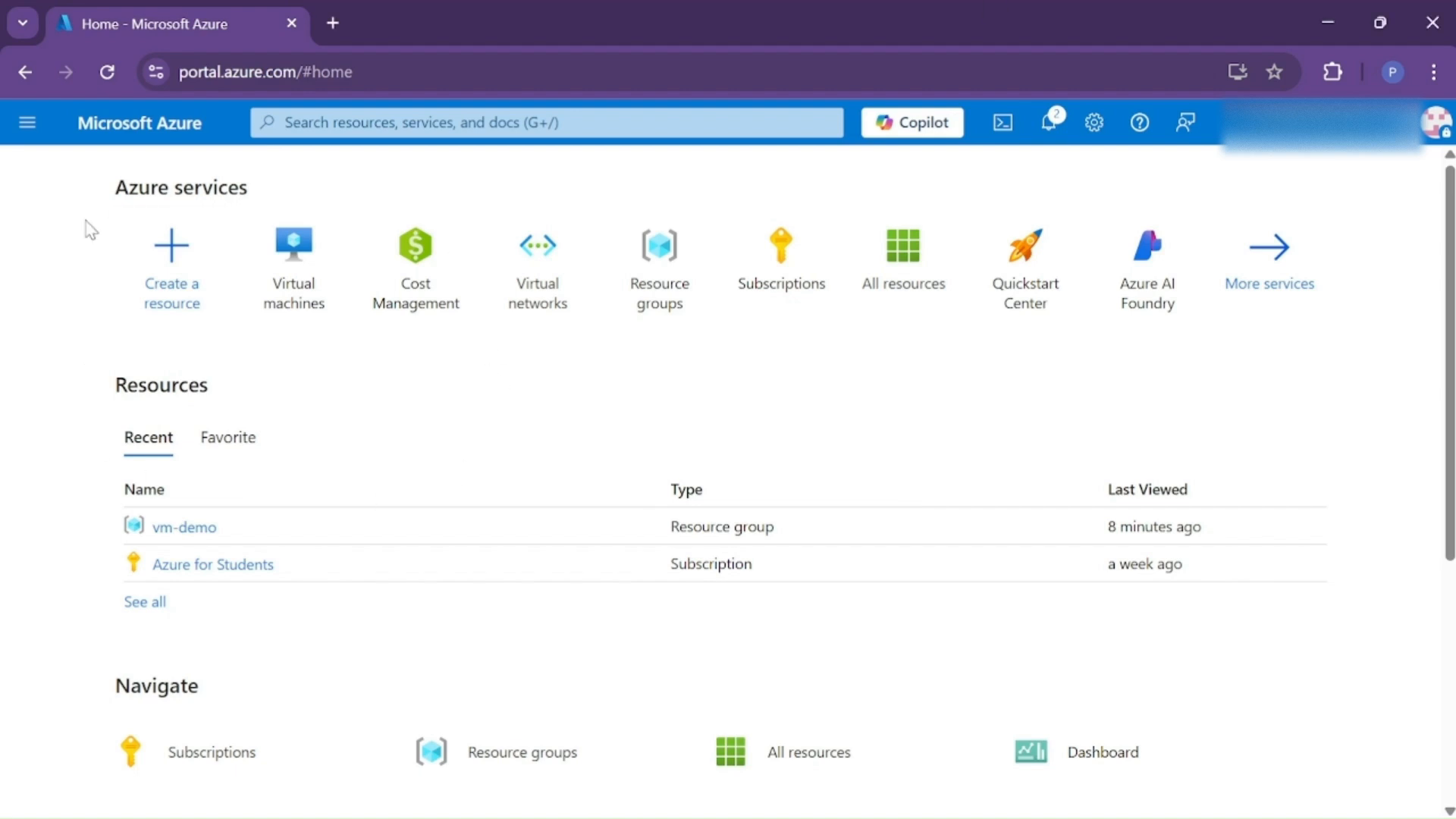
pyautogui.moveTo(8, 506)
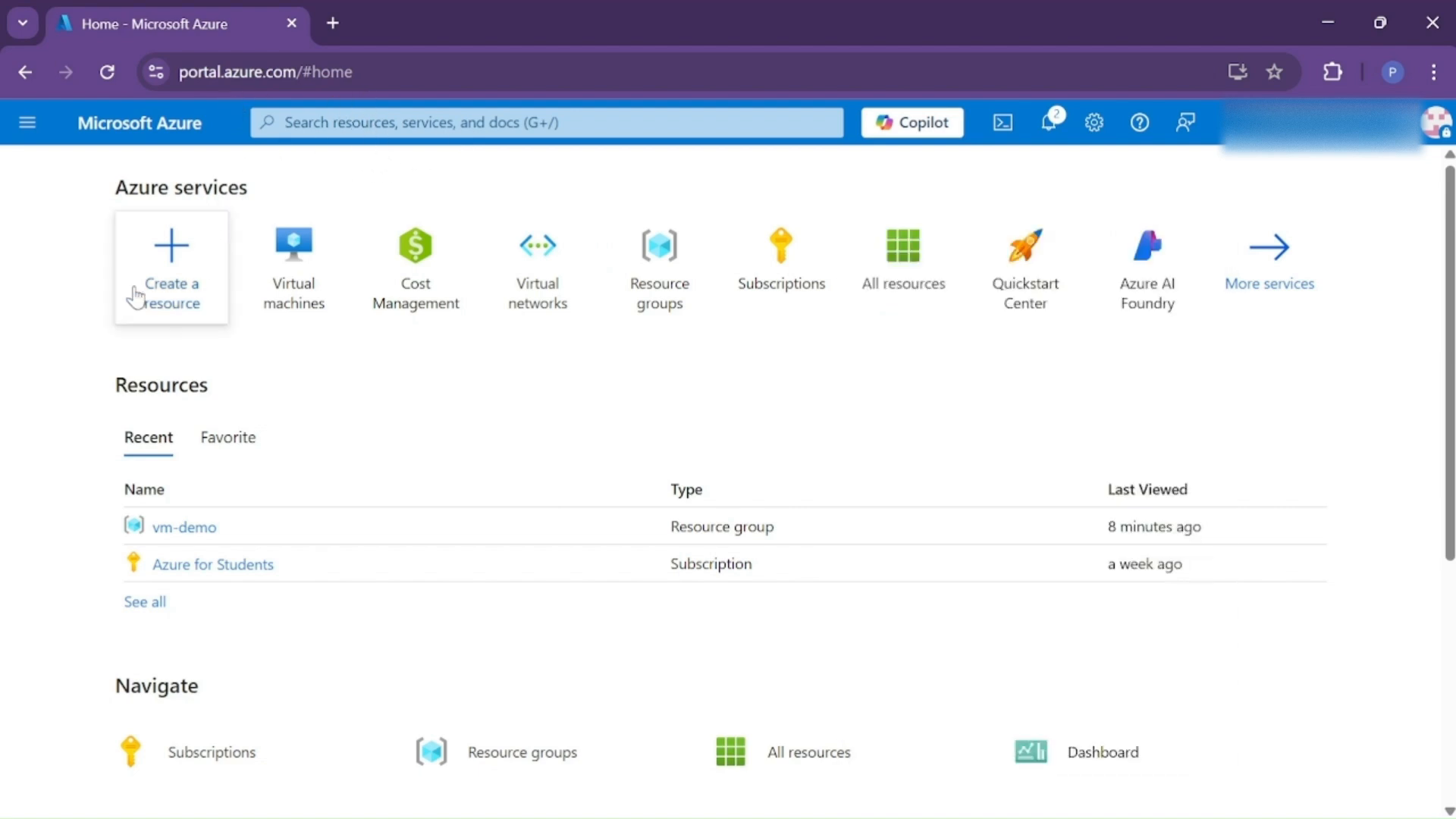
# Step: Begin a new virtual machine and place it in the vm-demo resource group
pyautogui.click(171, 267)
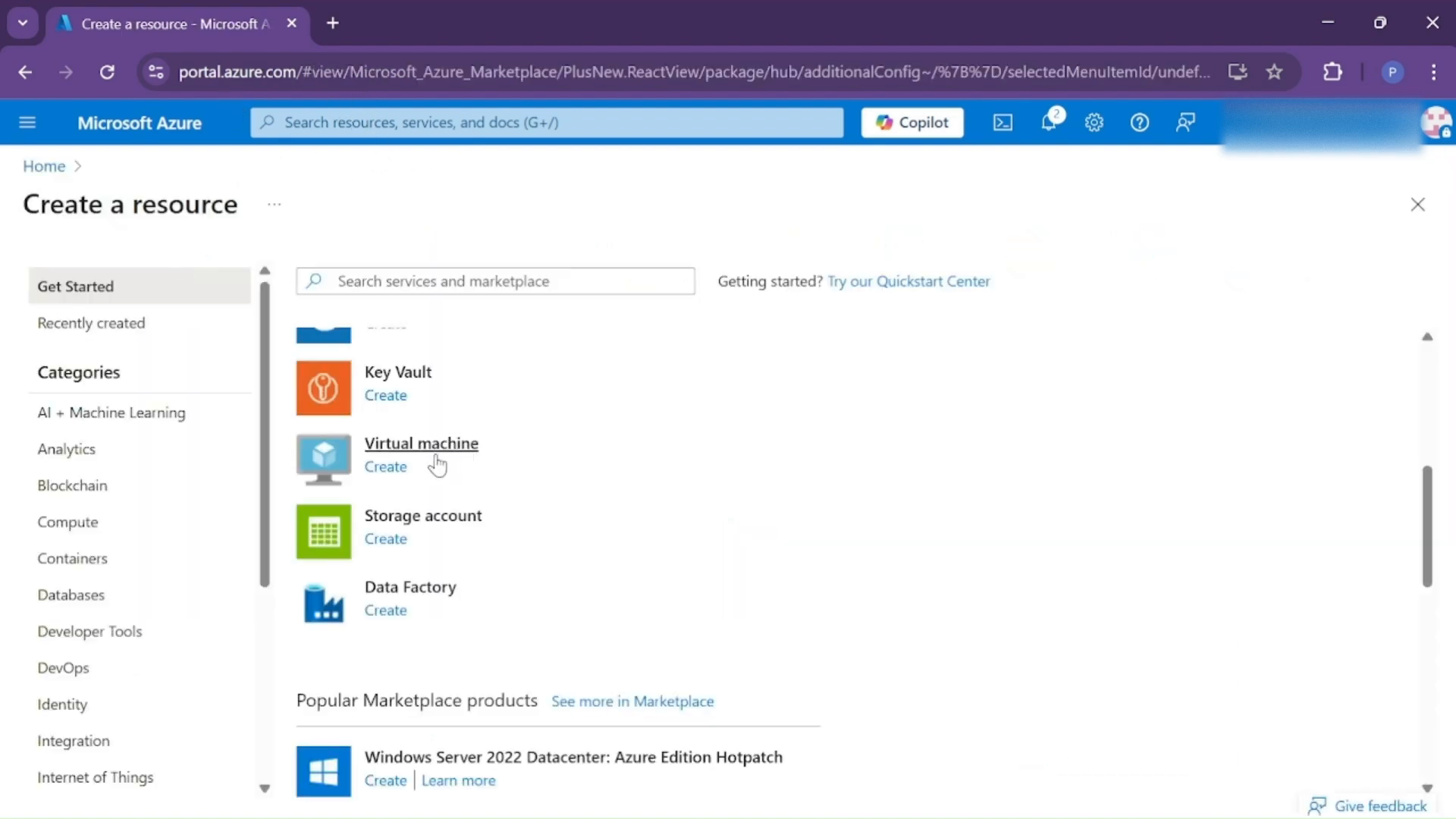
pyautogui.click(385, 467)
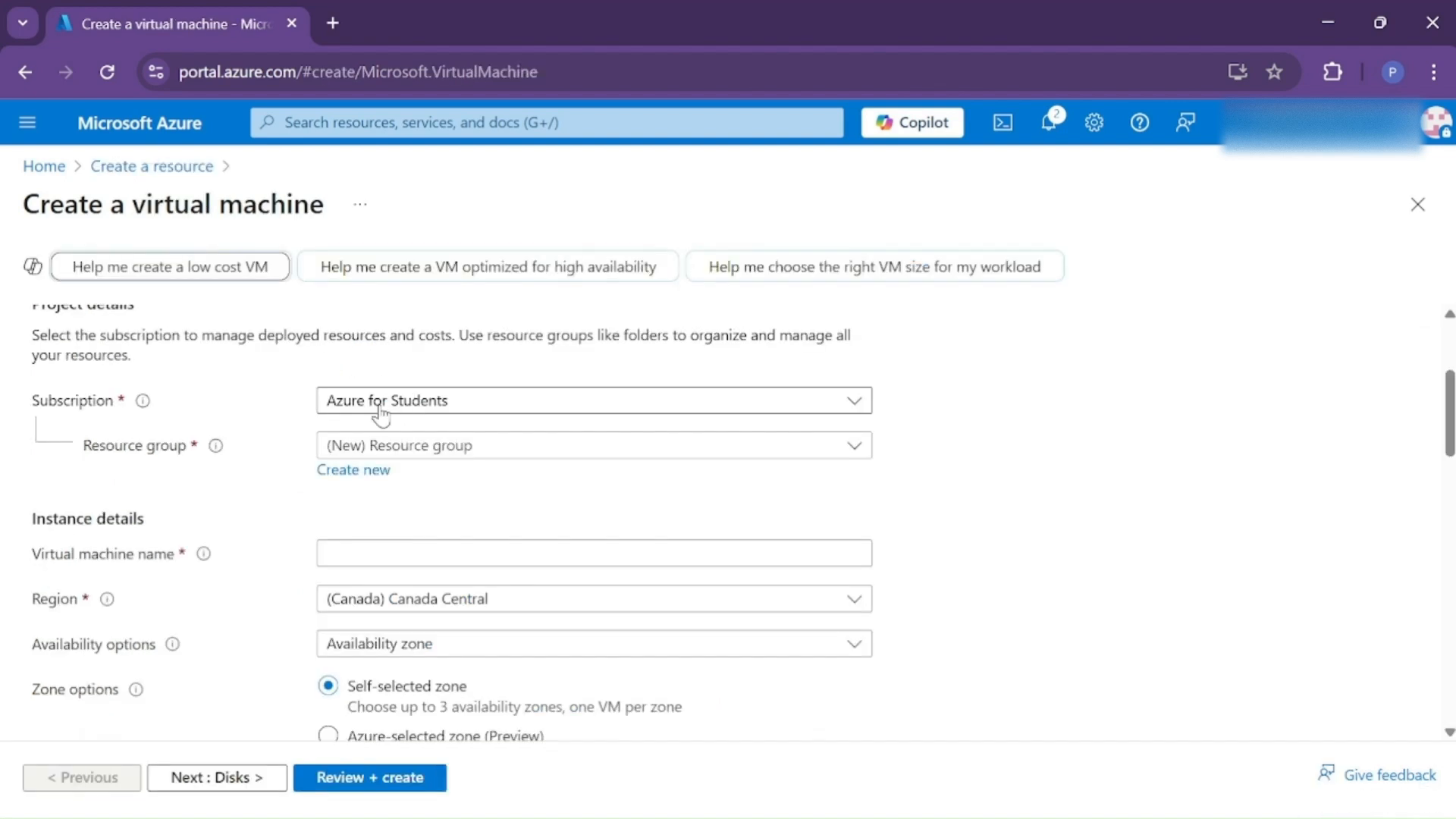
pyautogui.moveTo(500, 400)
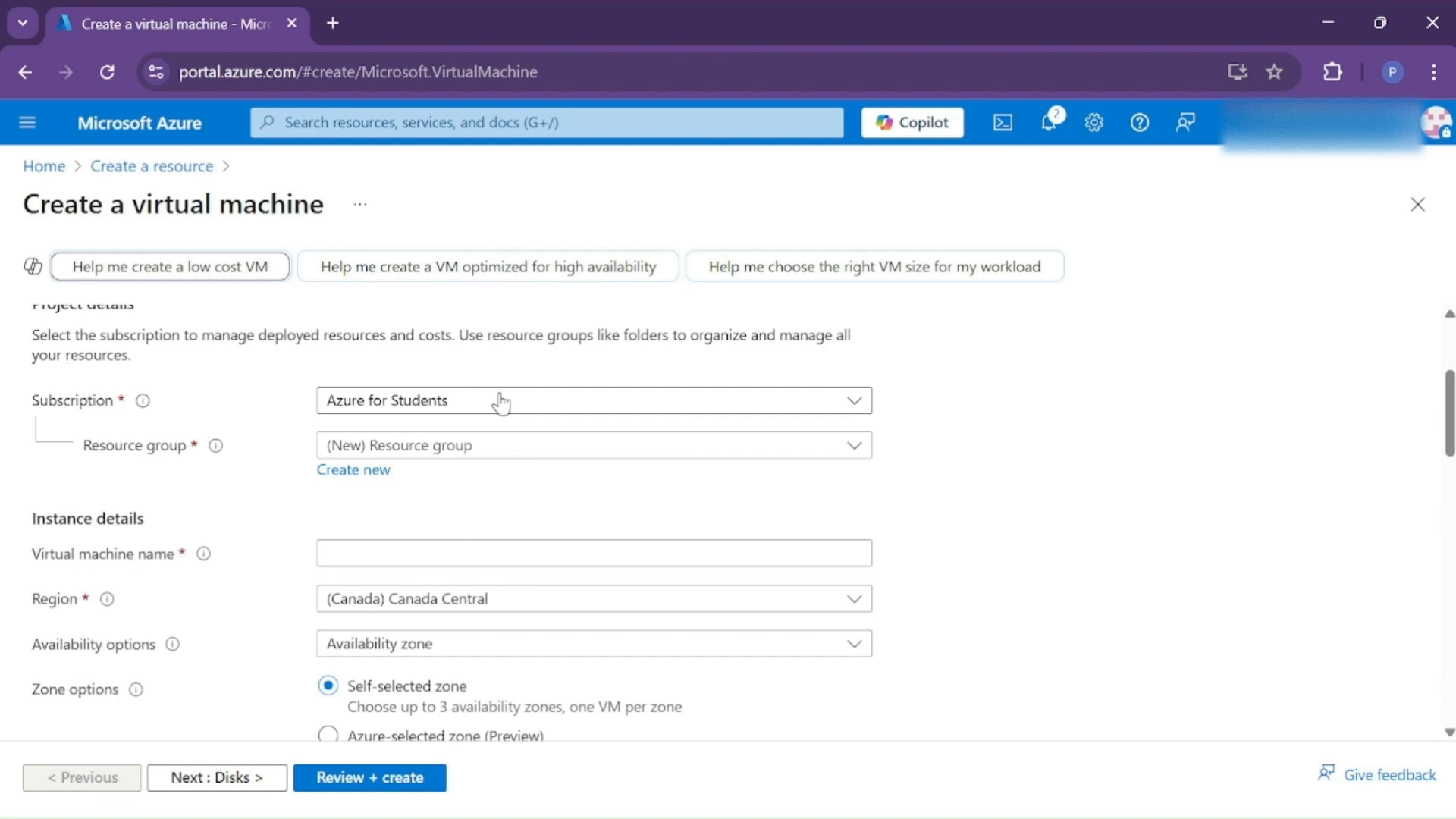
pyautogui.click(592, 445)
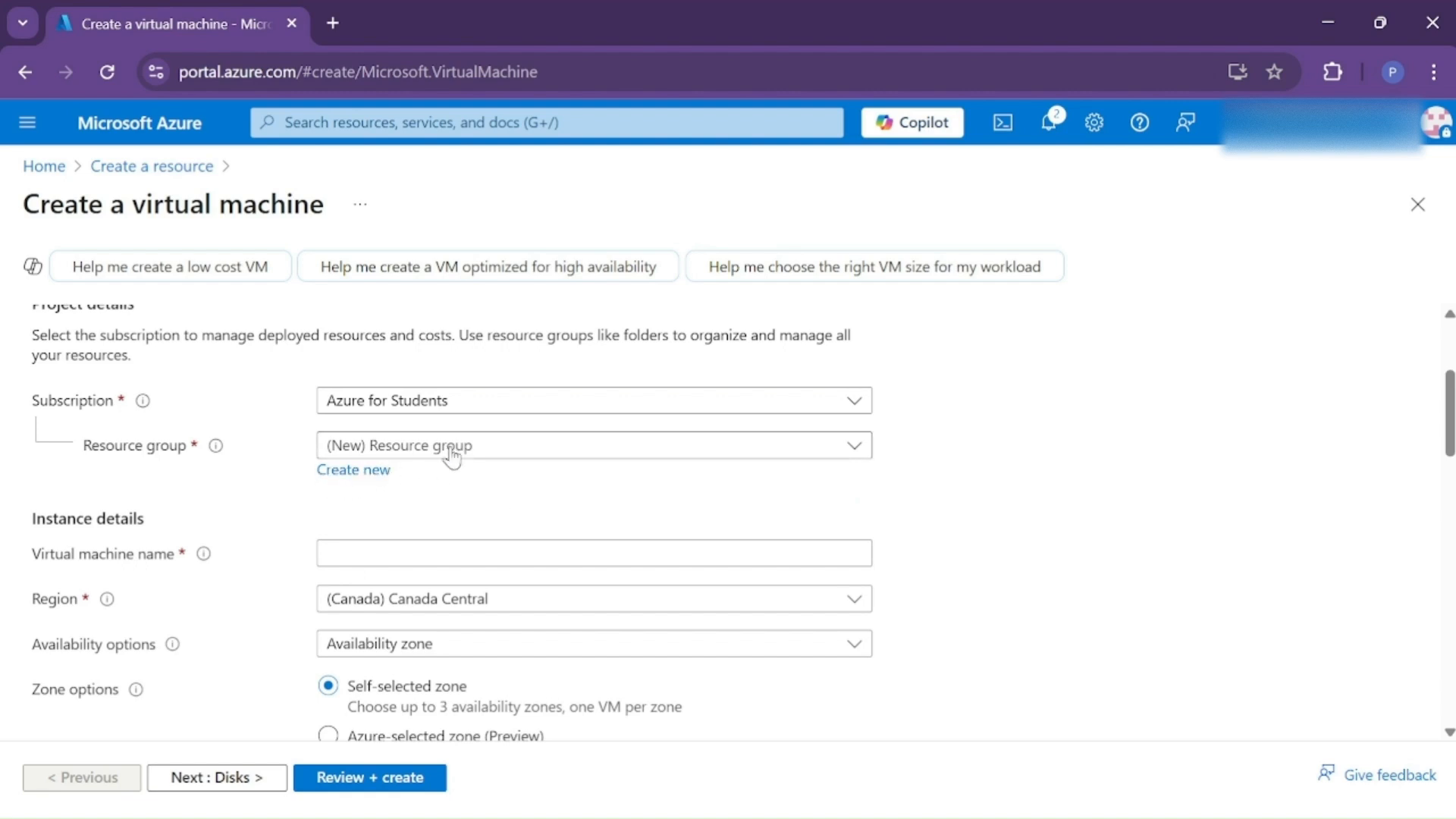
pyautogui.click(591, 446)
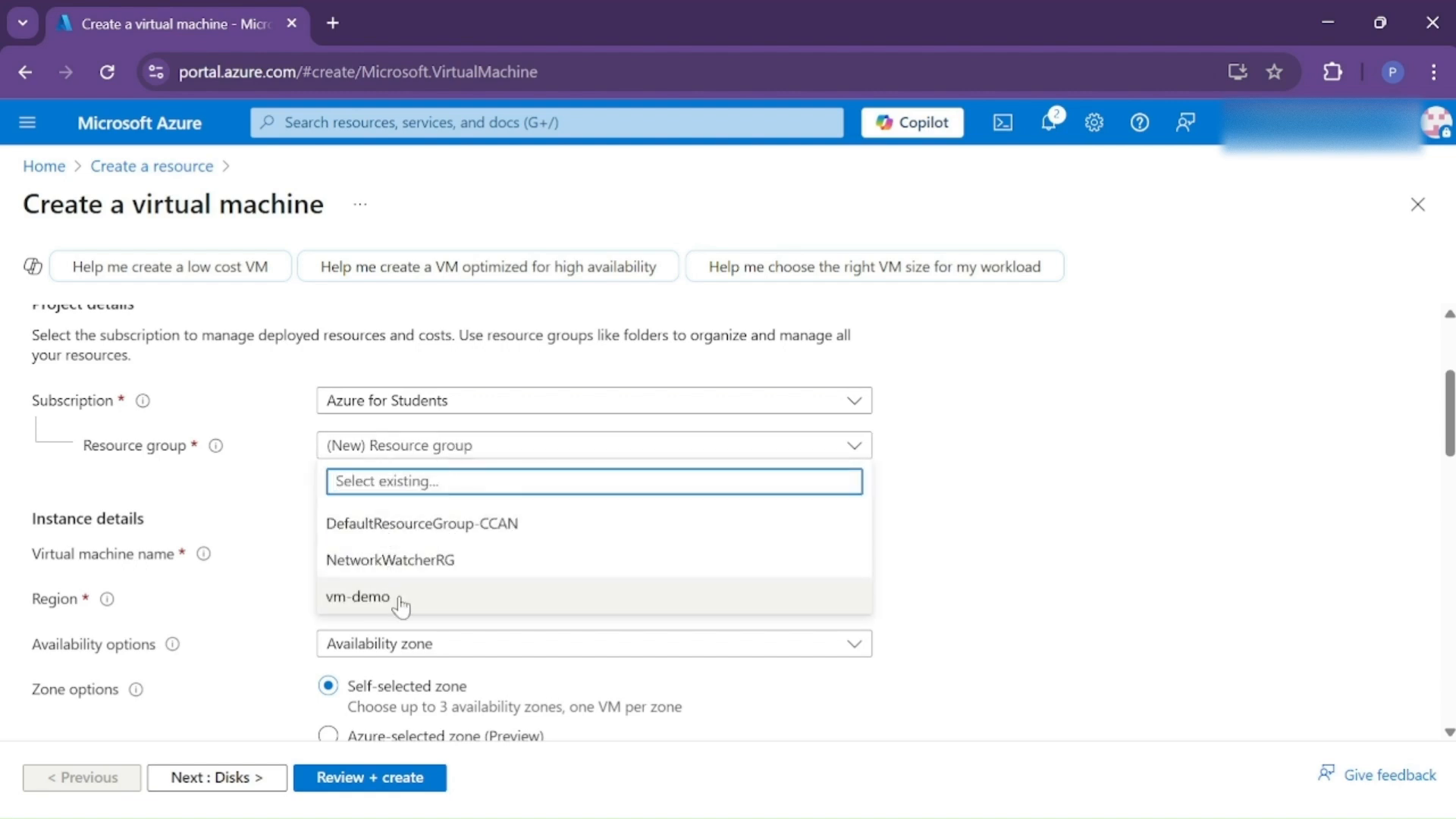
pyautogui.click(355, 598)
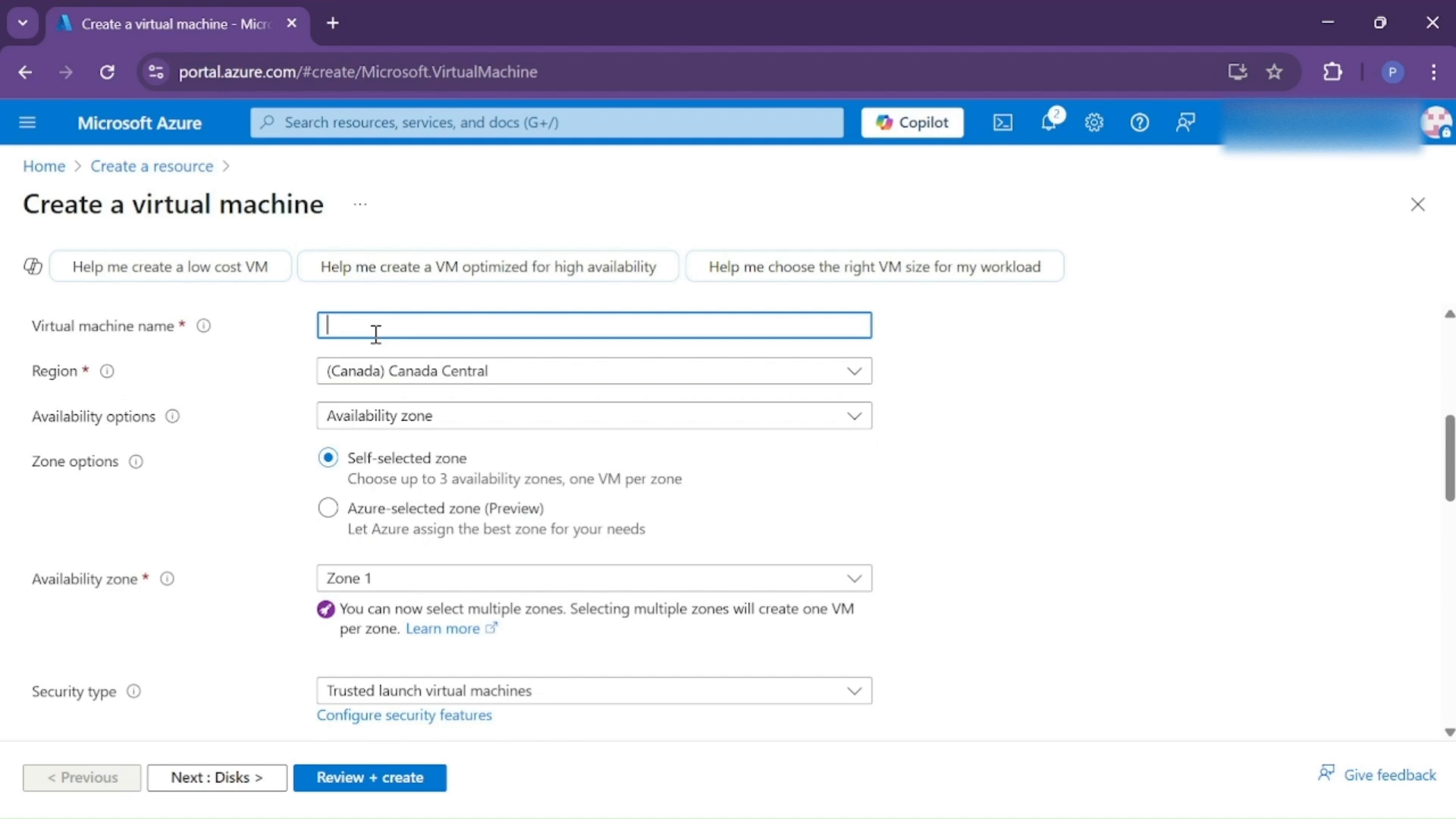
# Step: Fill the Basics form for windo-vm with Windows Server image, admin credentials and RDP 3389, then choose Standard SSD OS disk
pyautogui.scroll(-3)
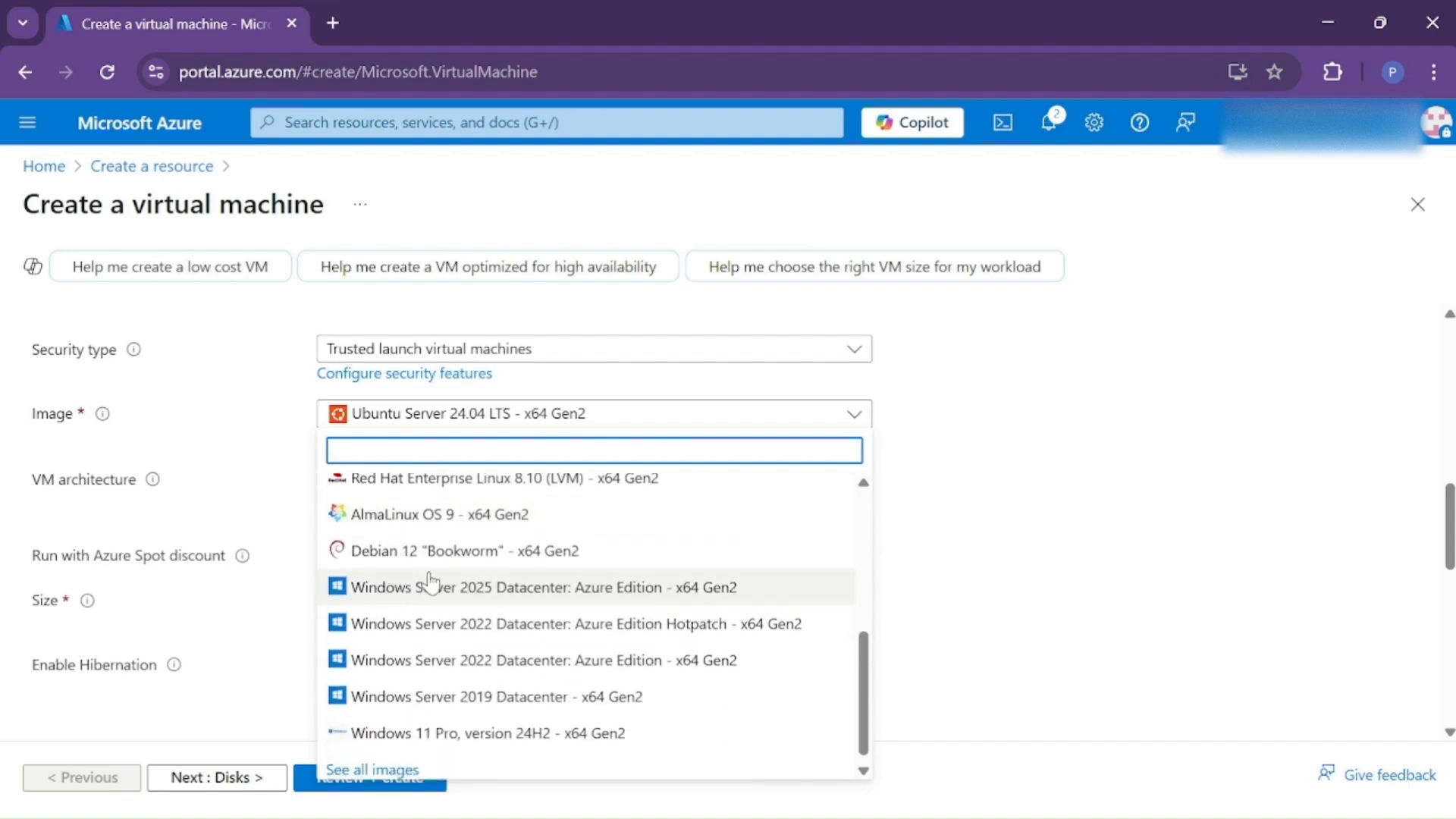
pyautogui.moveTo(673, 587)
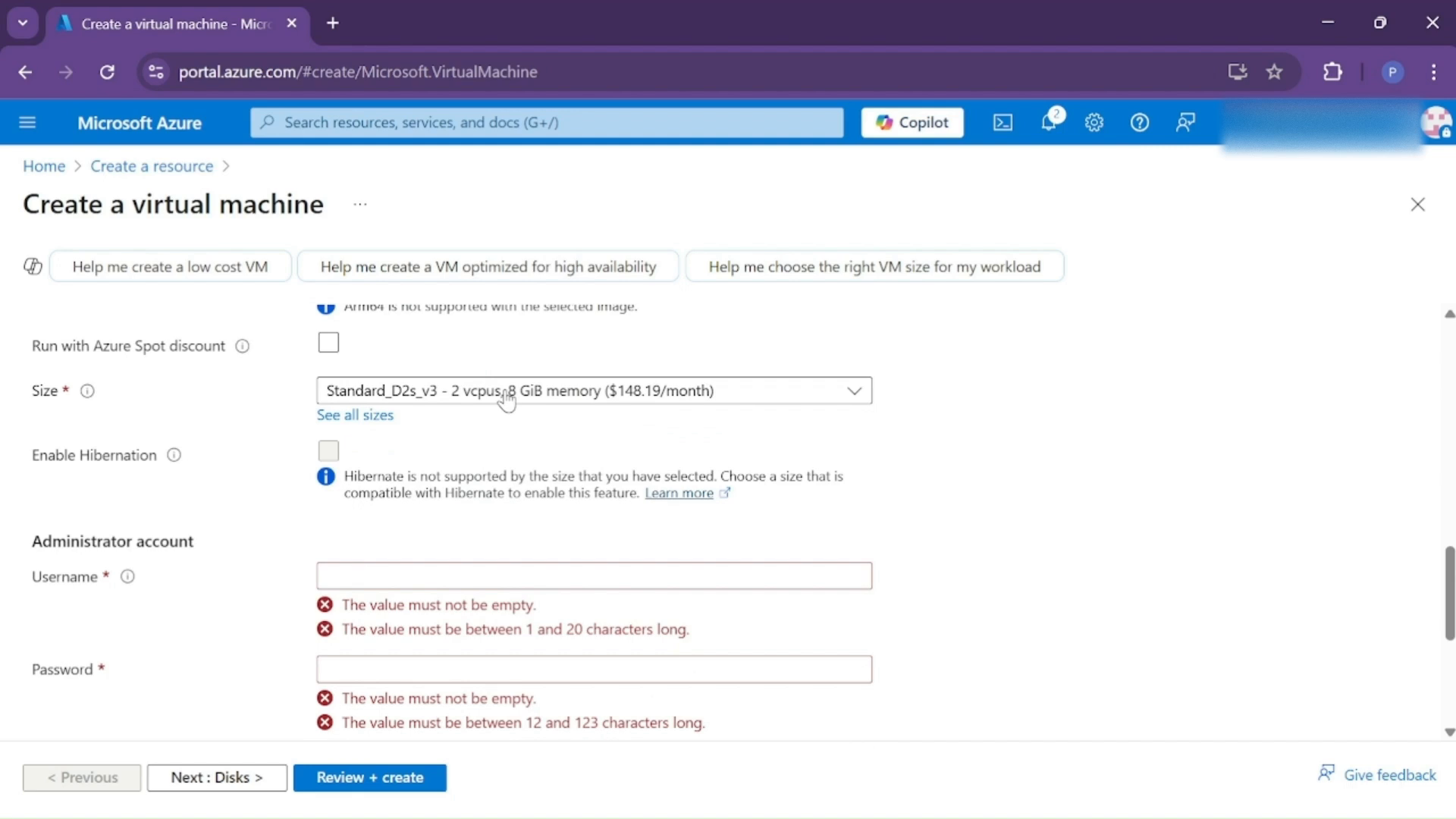
pyautogui.scroll(-3)
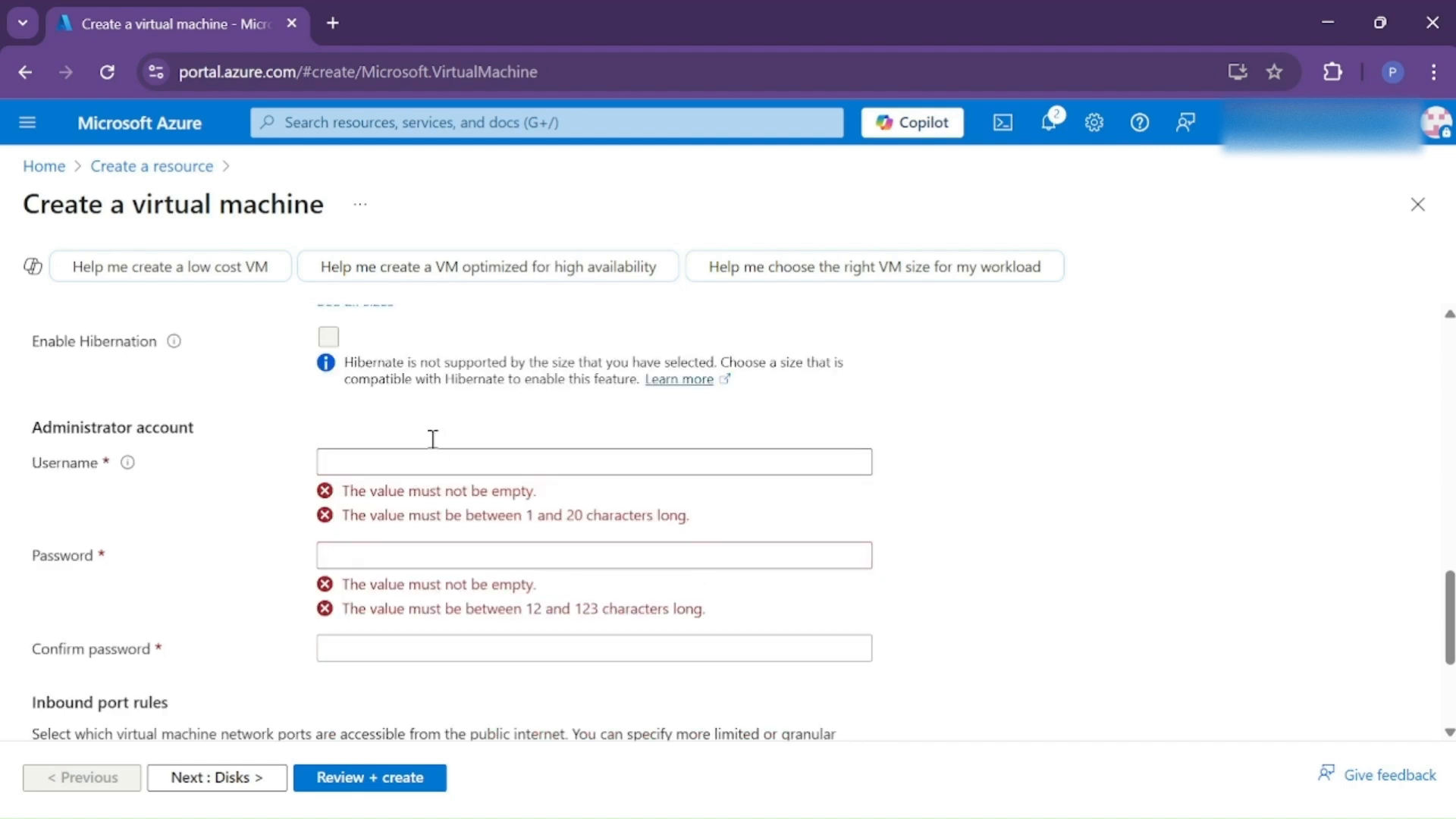
pyautogui.moveTo(456, 550)
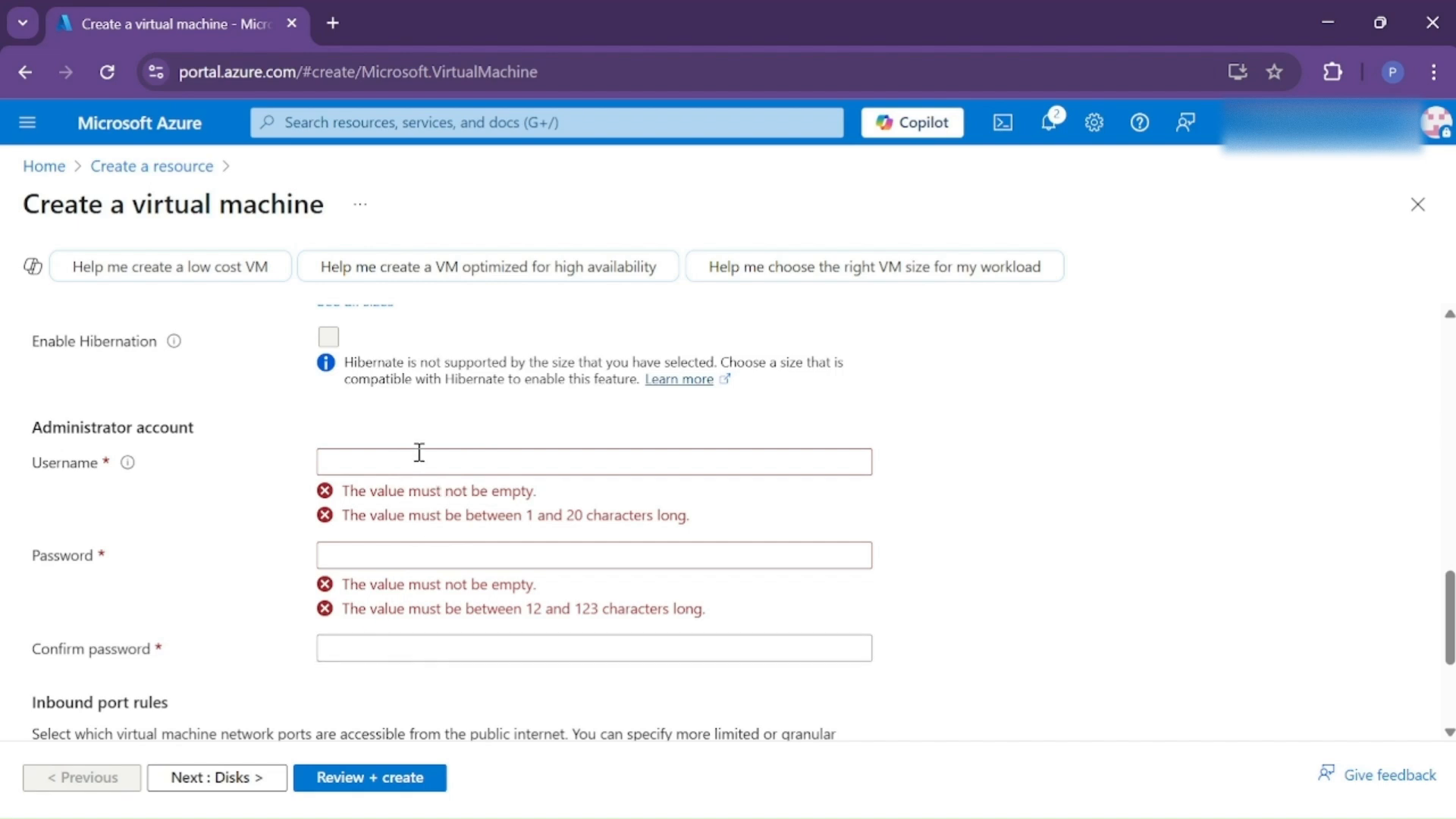
pyautogui.moveTo(397, 458)
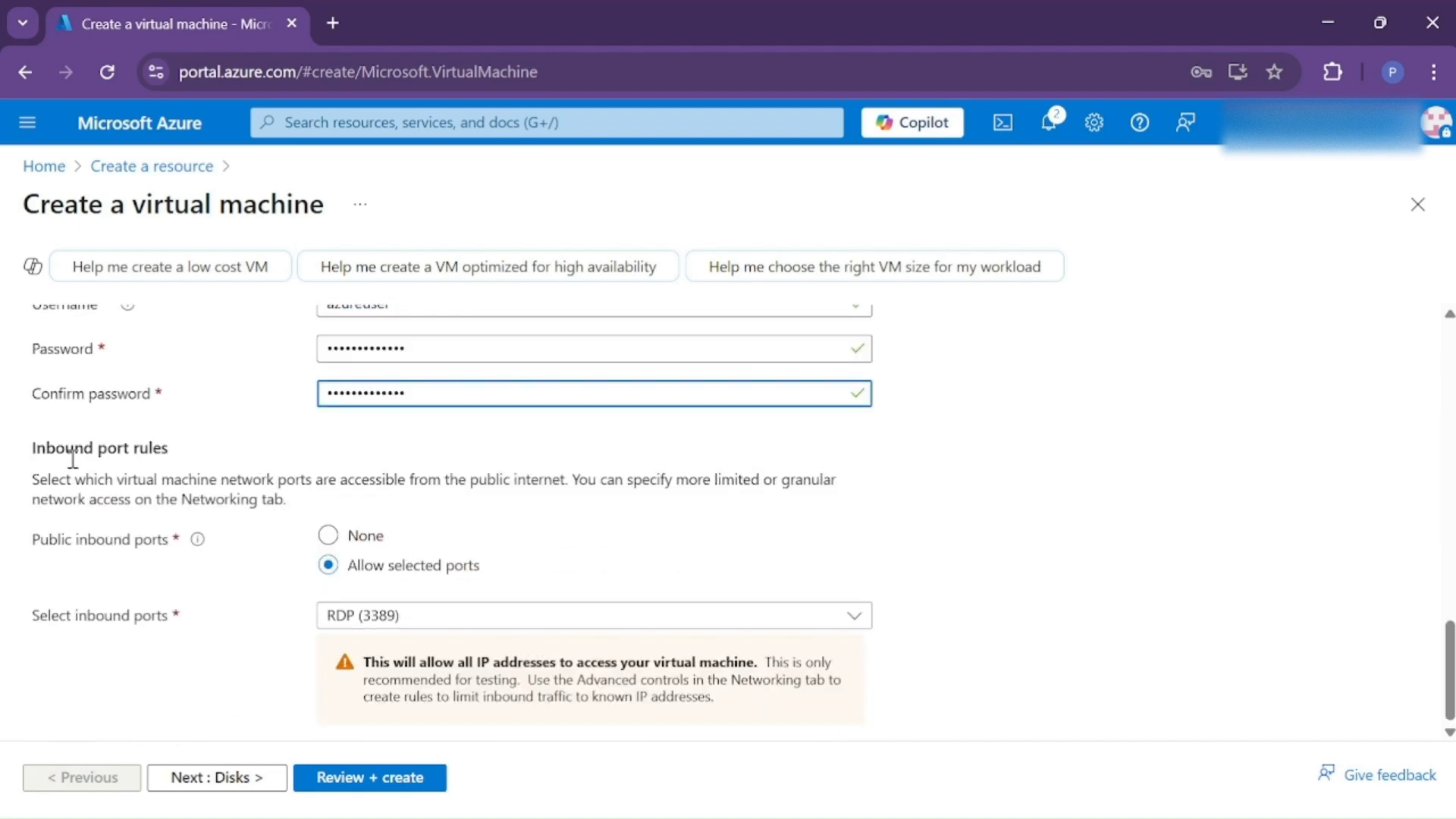
pyautogui.moveTo(543, 574)
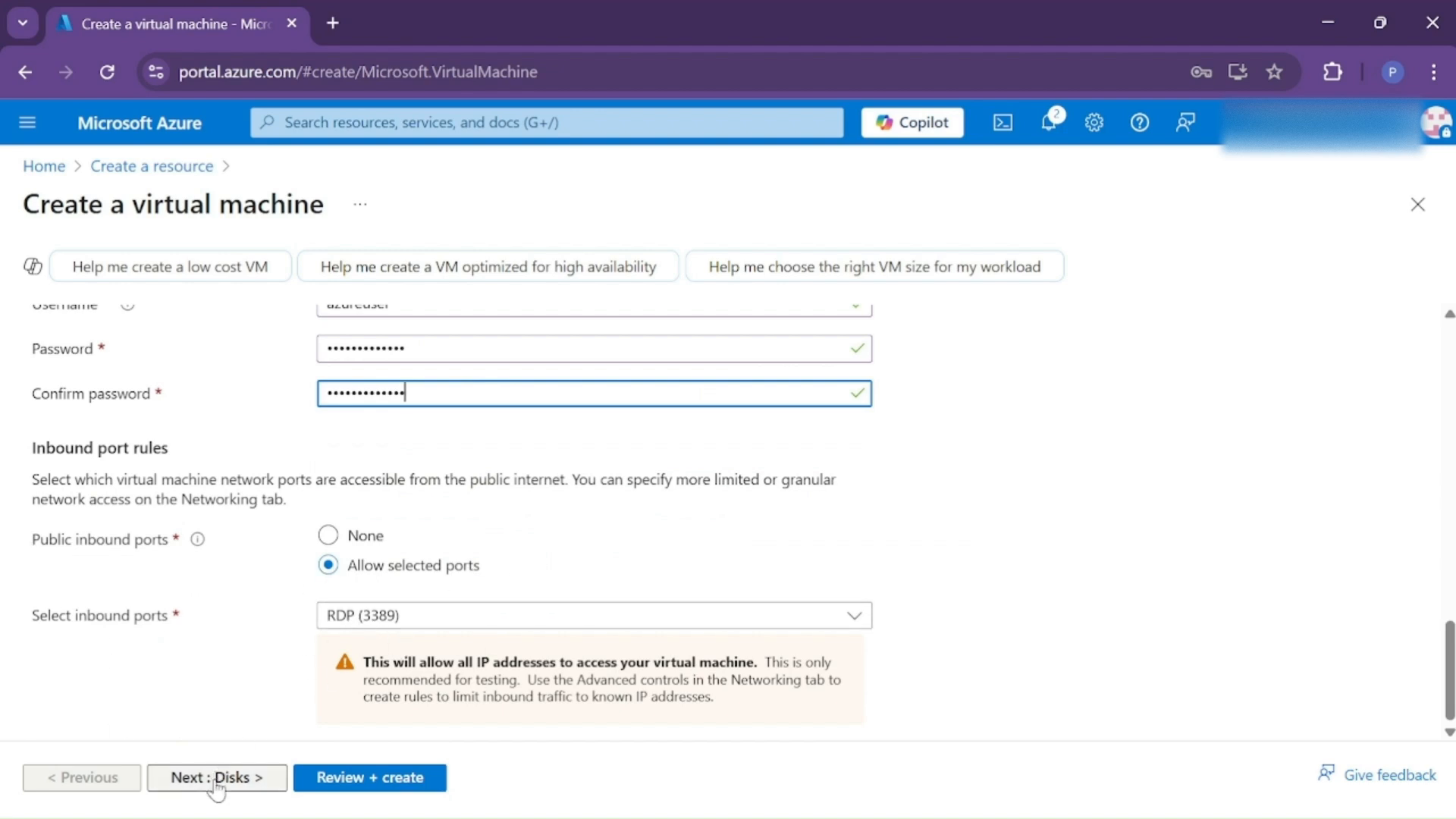
pyautogui.click(216, 777)
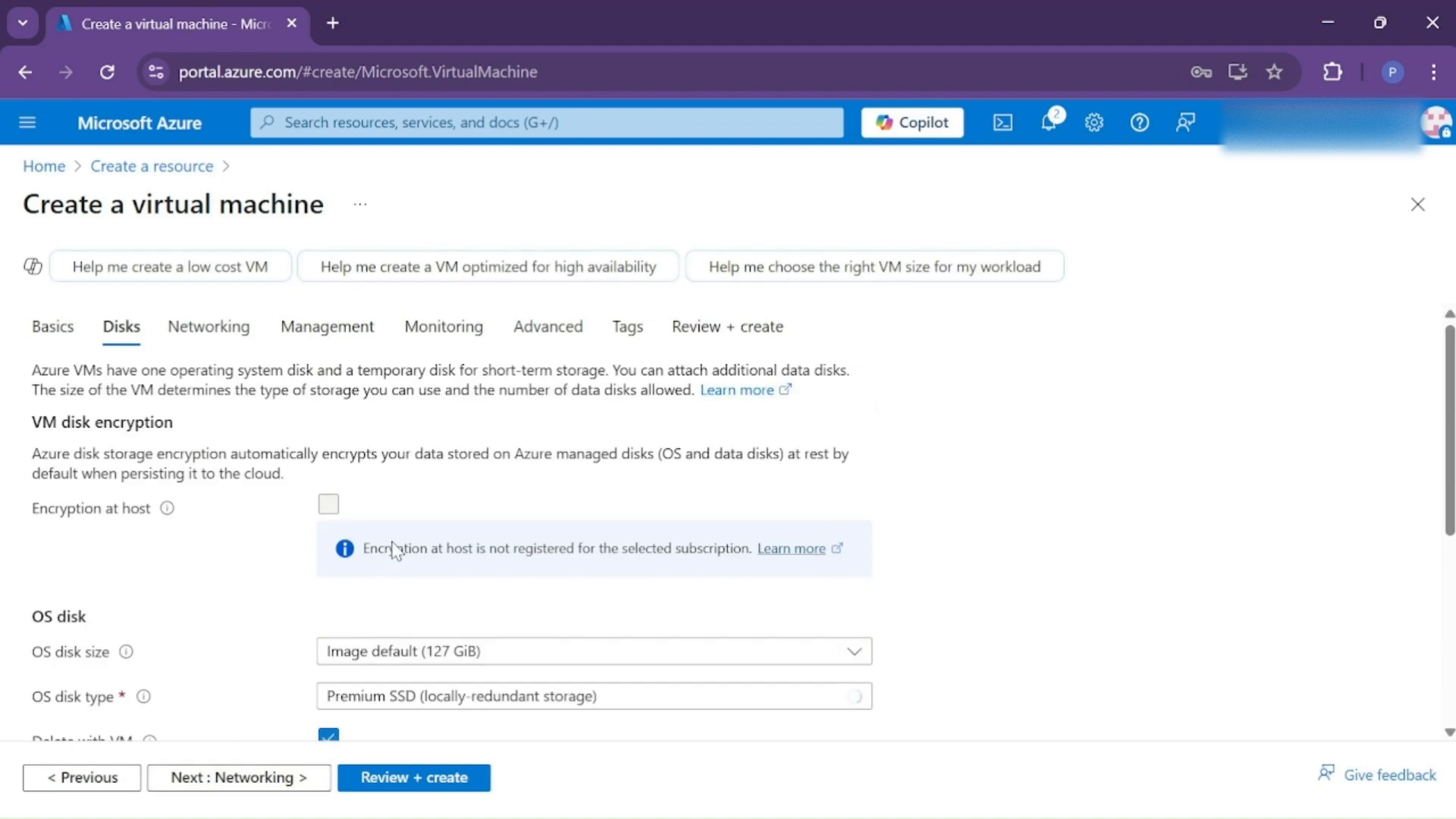
pyautogui.scroll(-3)
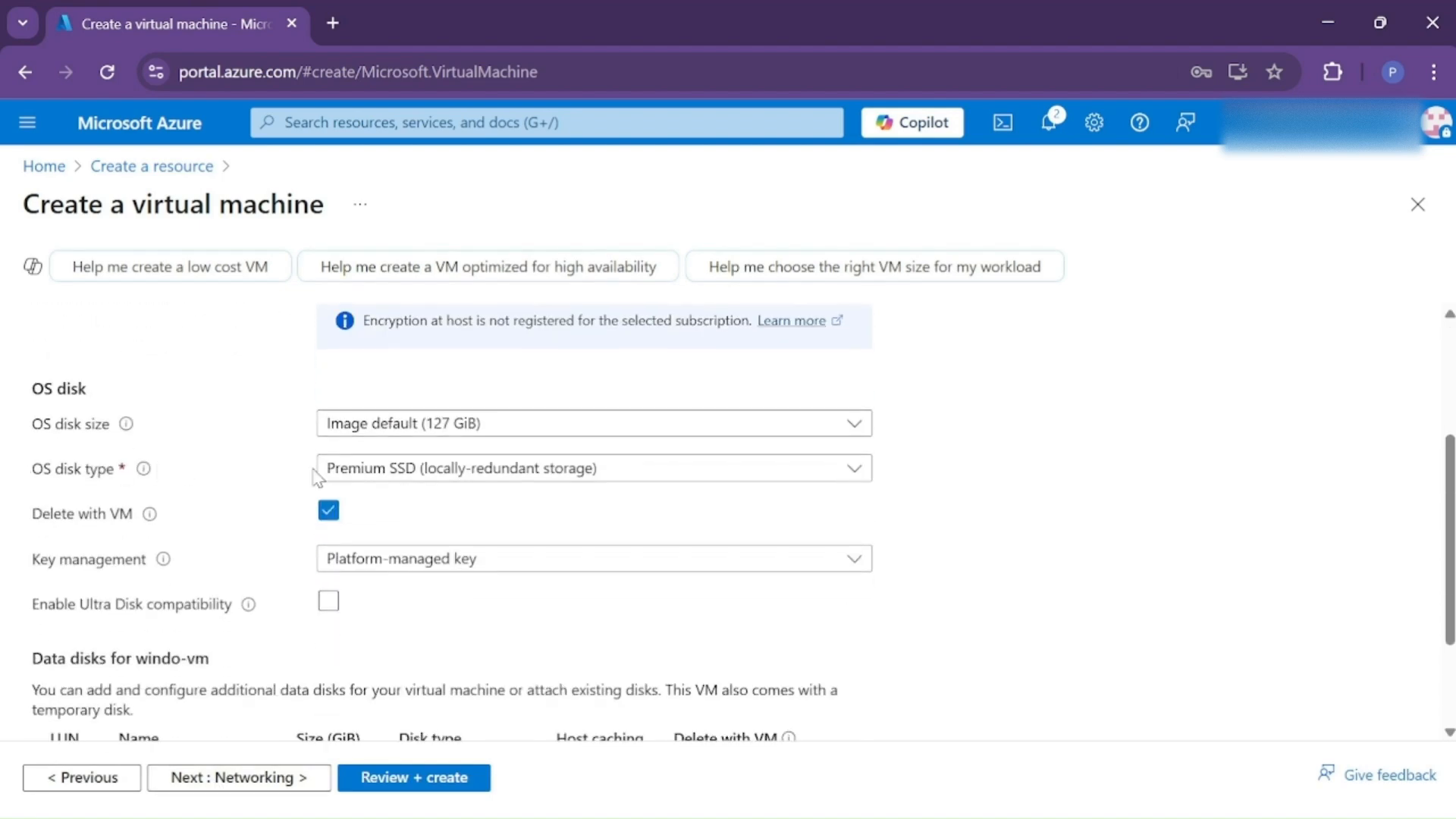
pyautogui.click(593, 467)
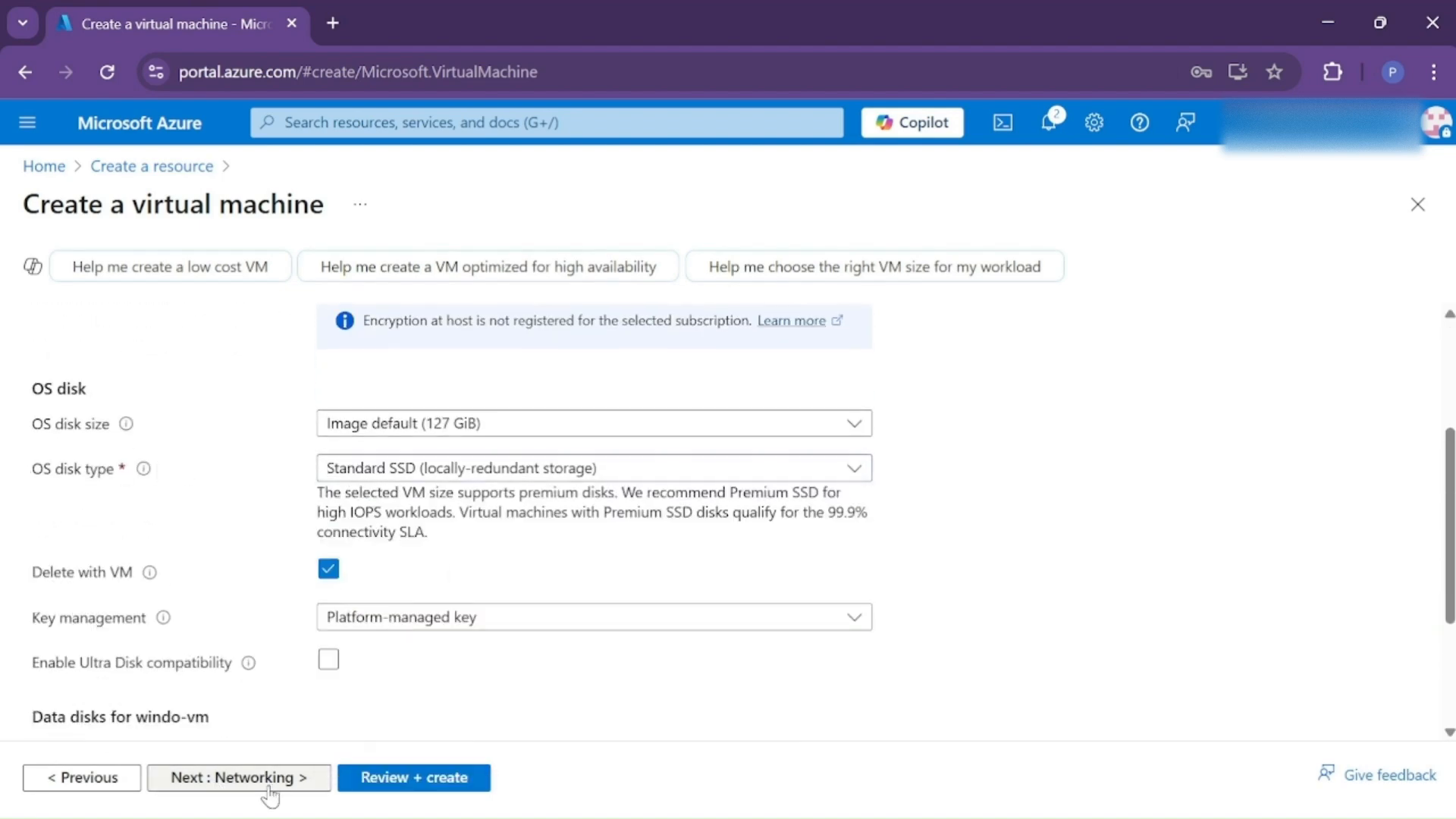
pyautogui.click(239, 777)
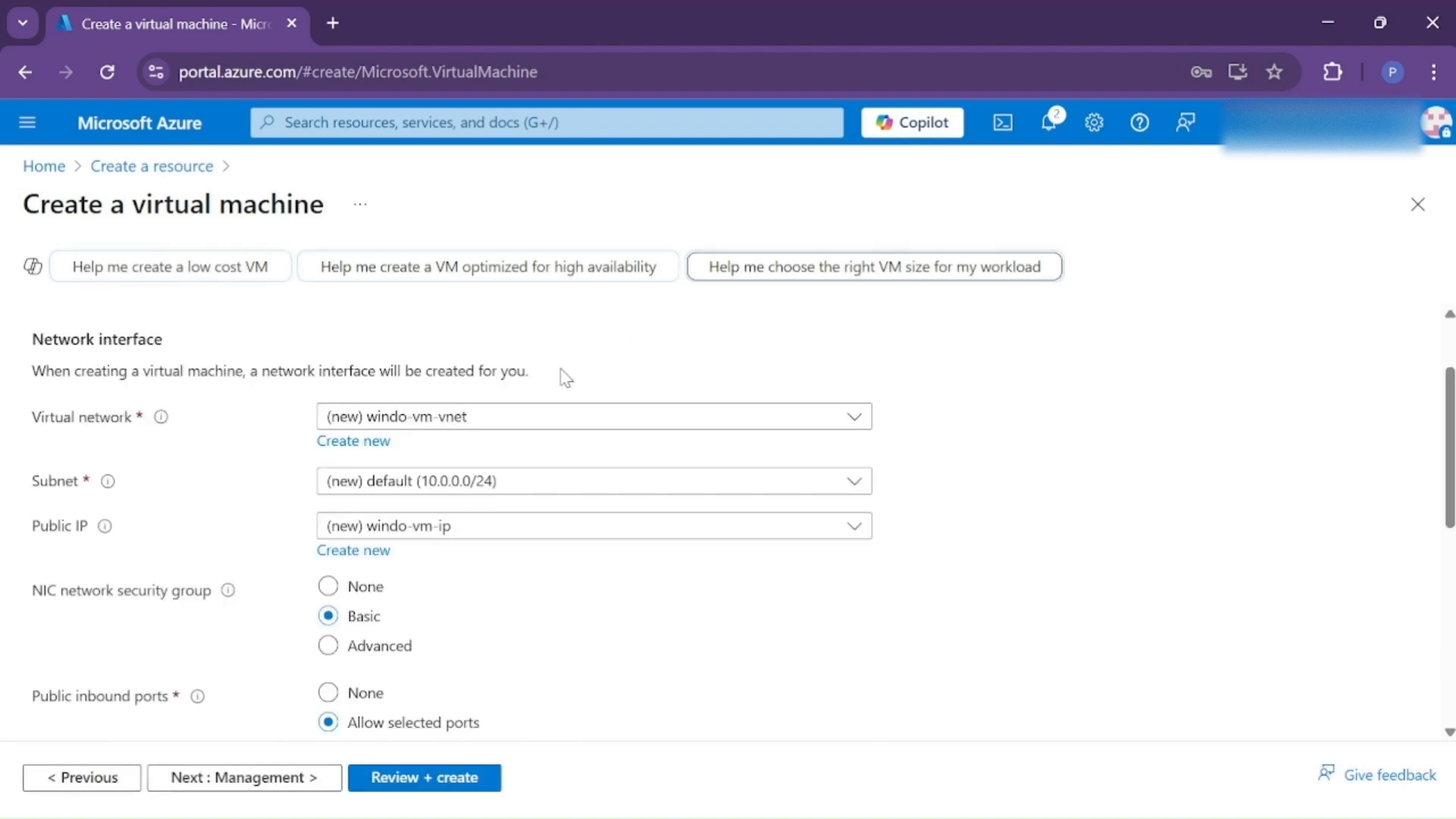
pyautogui.click(591, 416)
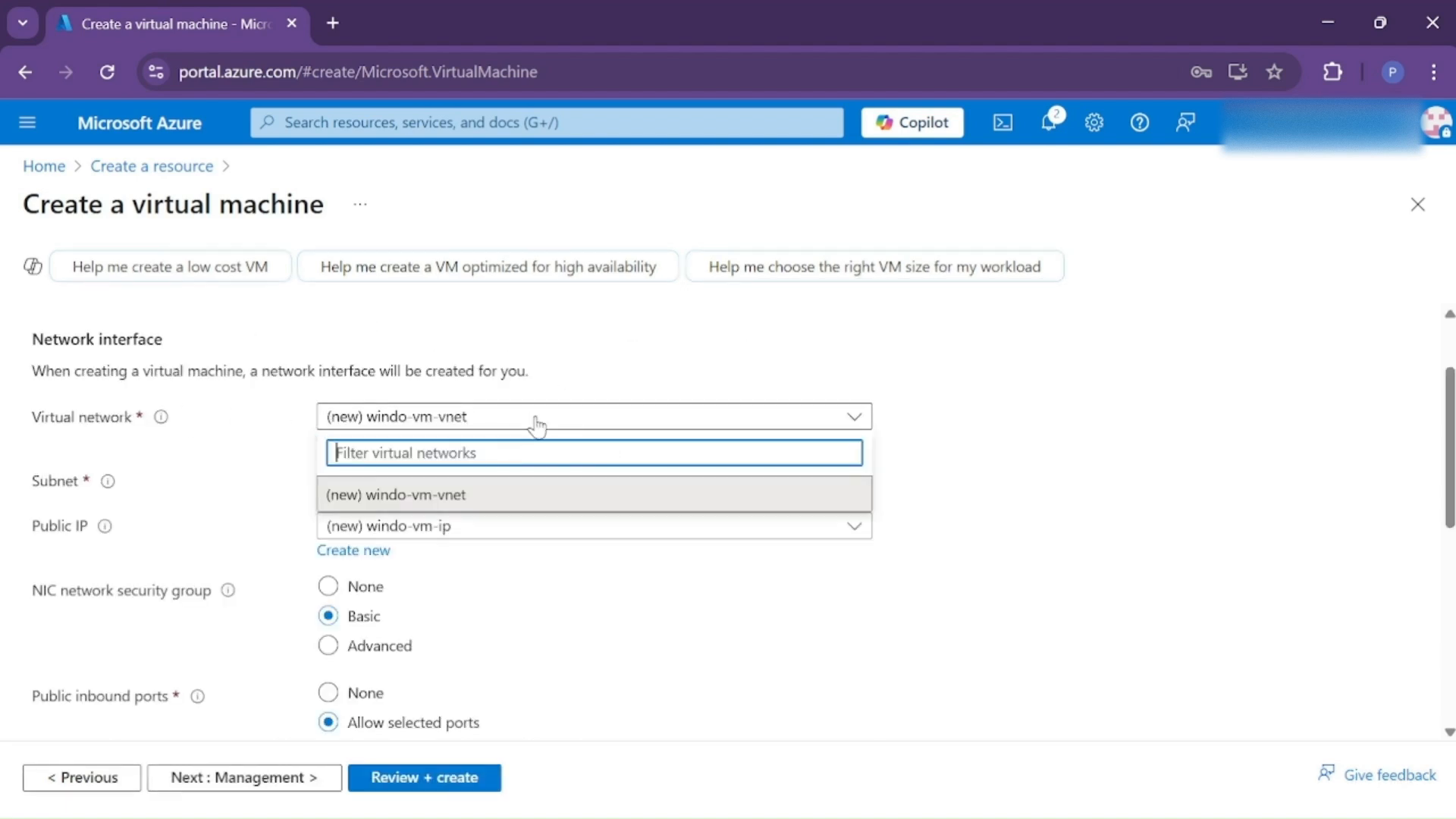
pyautogui.click(593, 494)
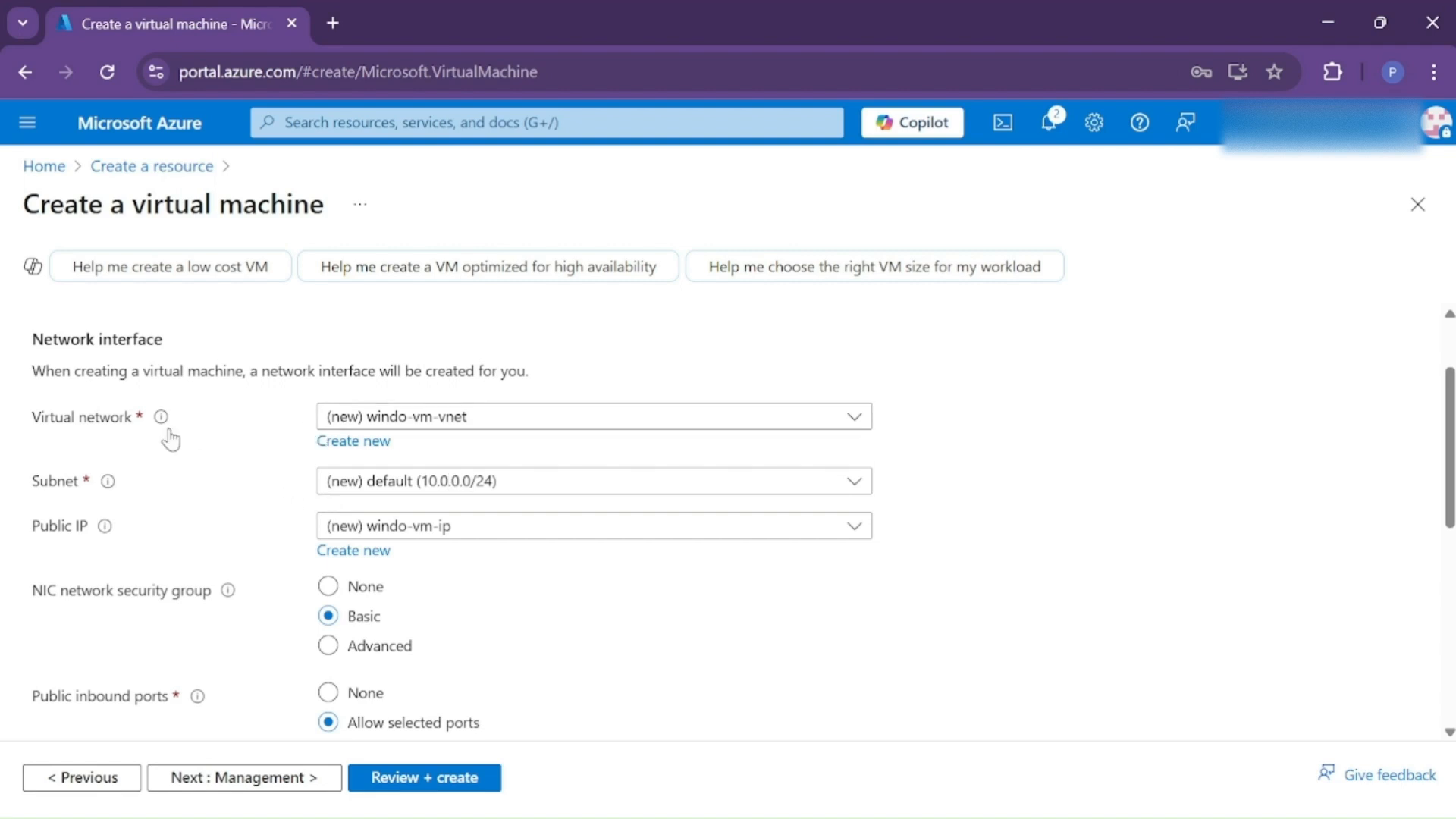
pyautogui.moveTo(333, 458)
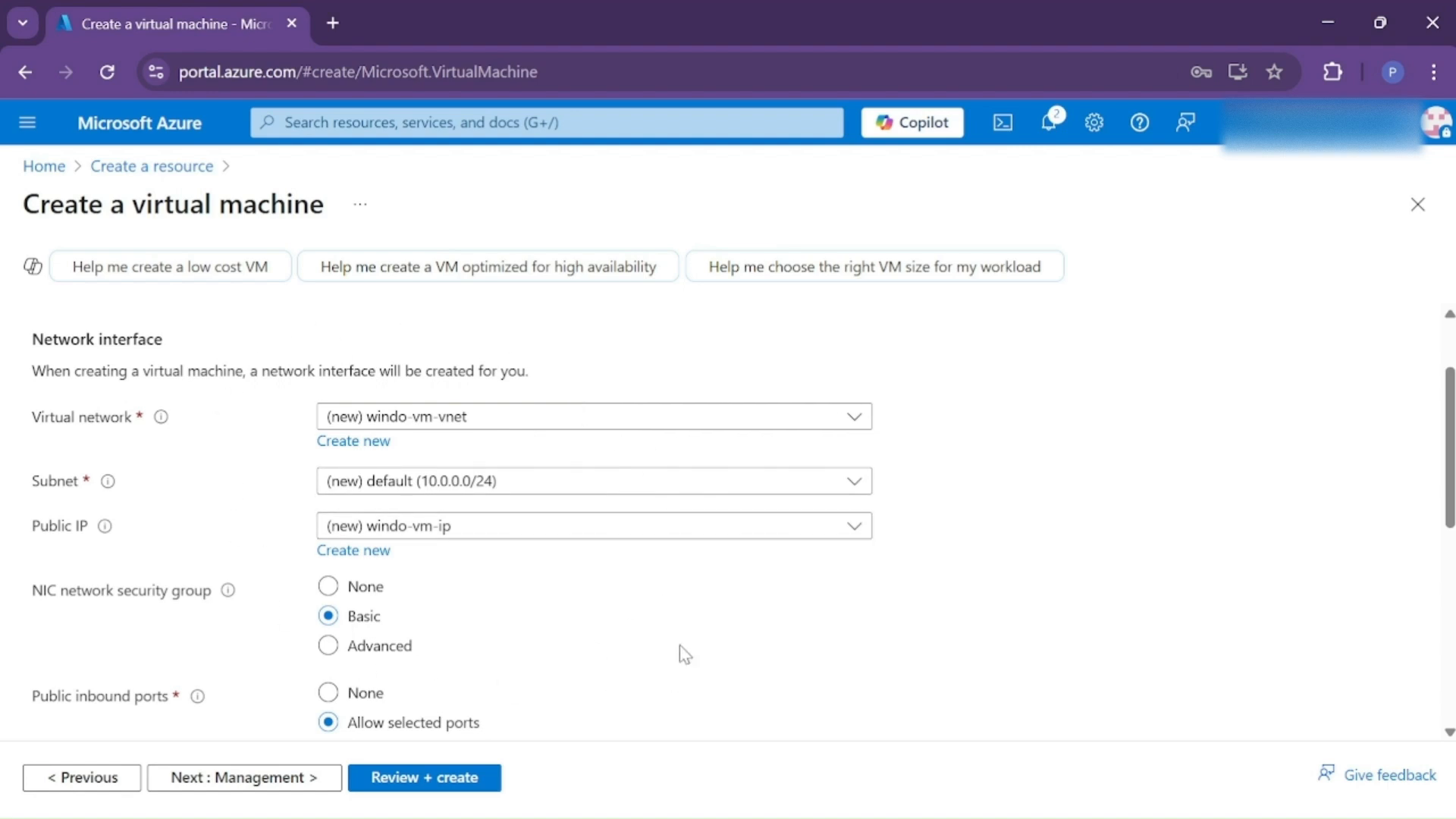
pyautogui.moveTo(494, 461)
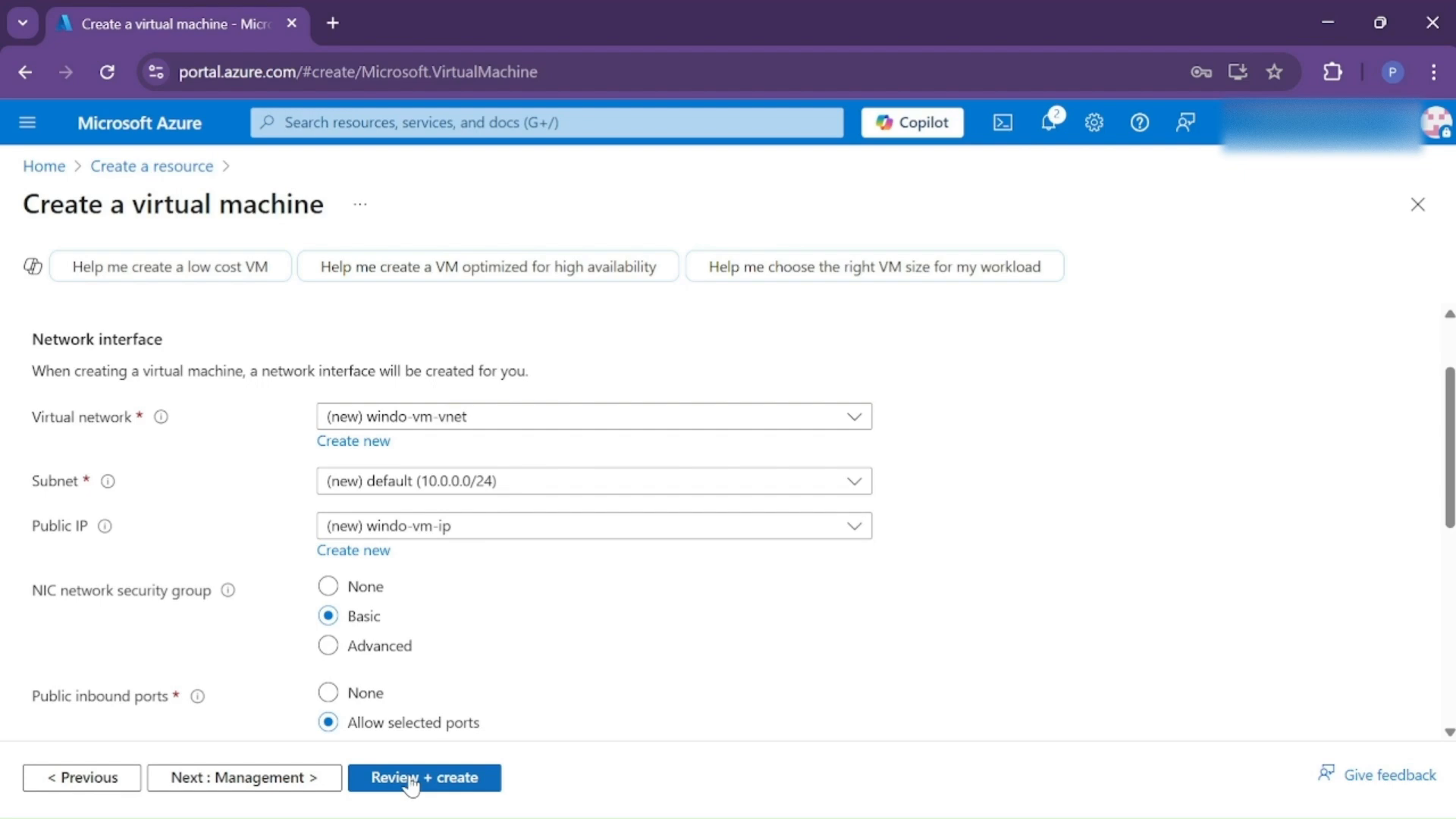
# Step: Create the windo-vm deployment and go to the new resource to view its connection details
pyautogui.click(425, 777)
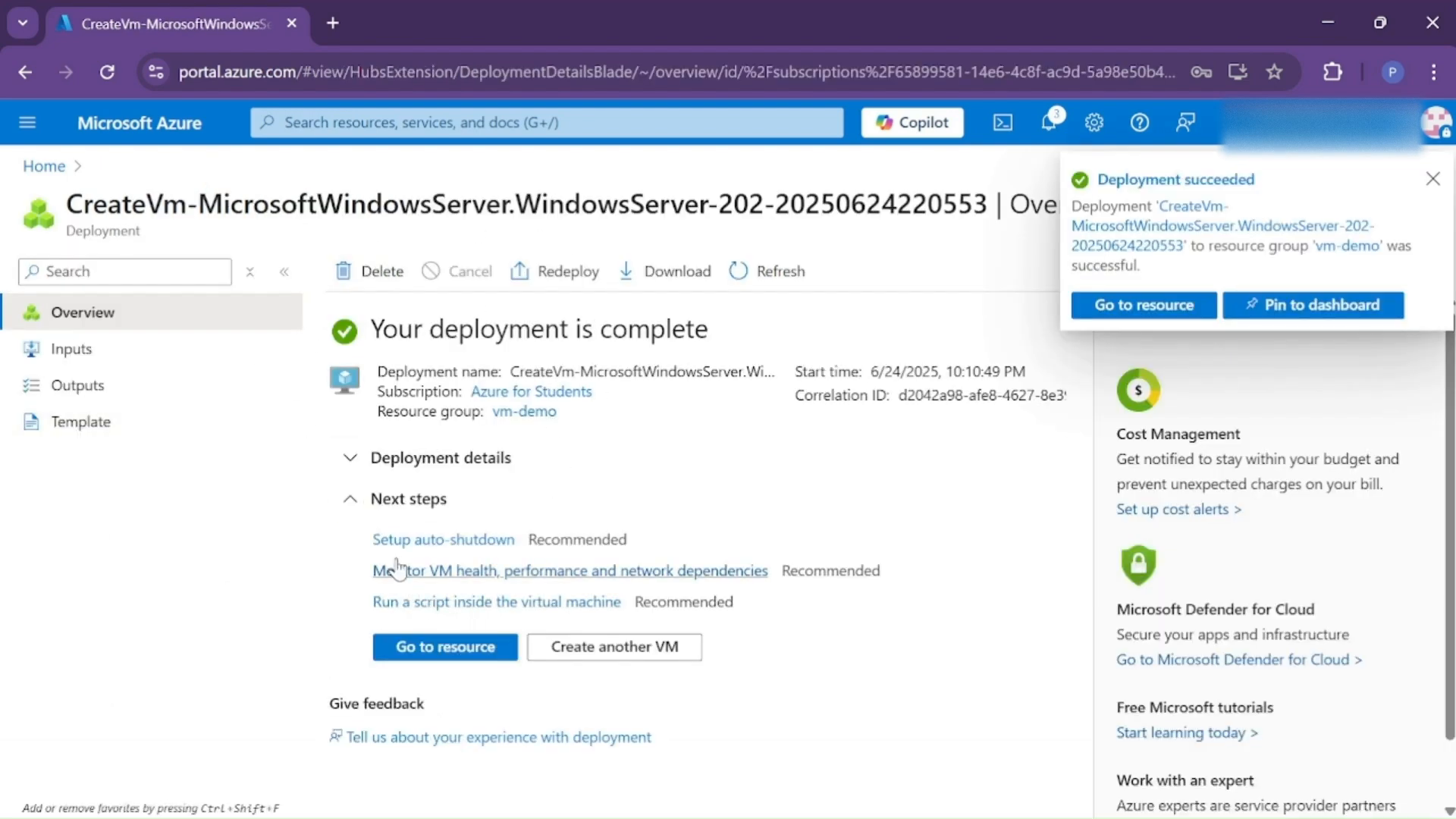
pyautogui.click(444, 646)
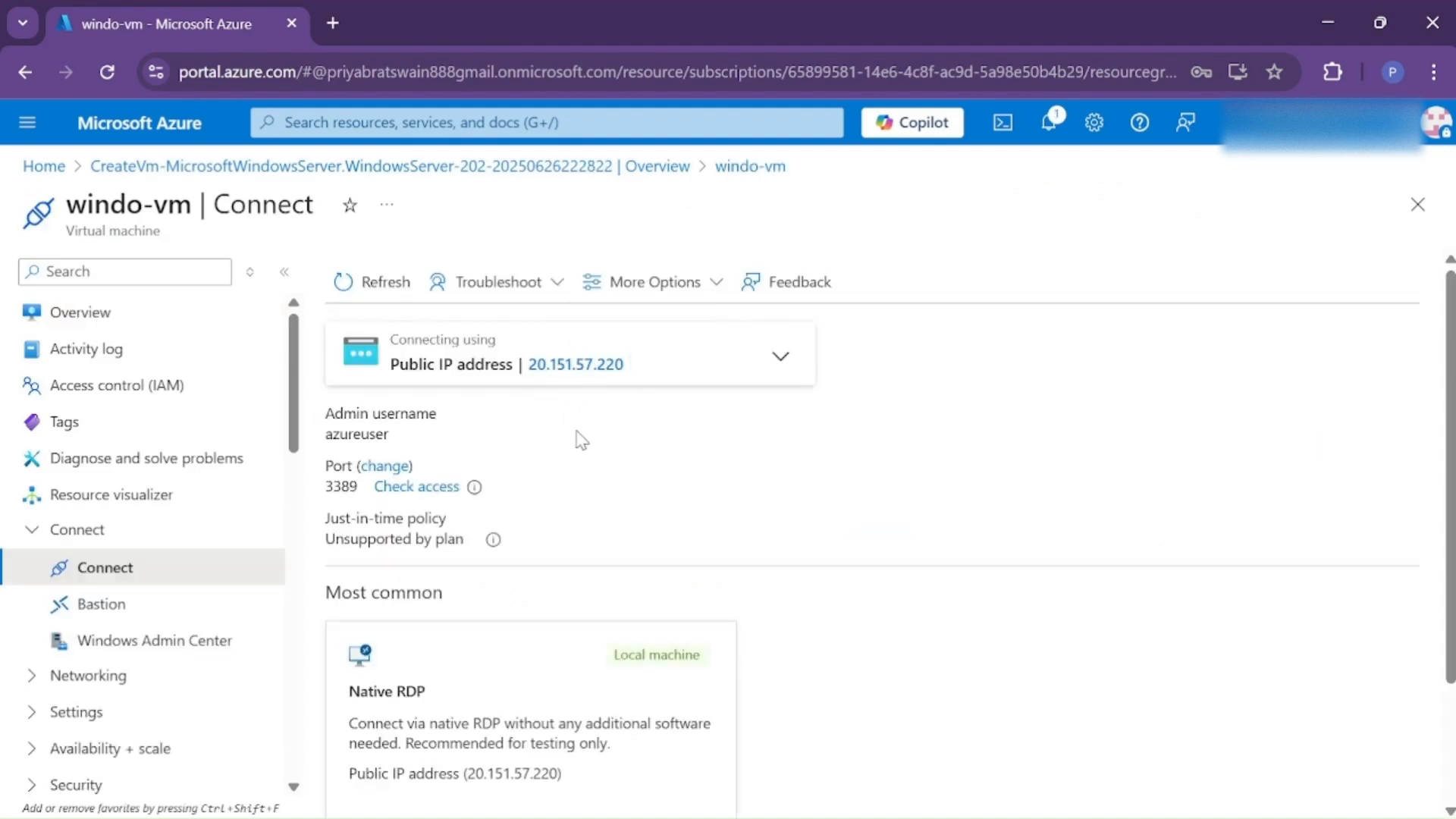
pyautogui.moveTo(929, 510)
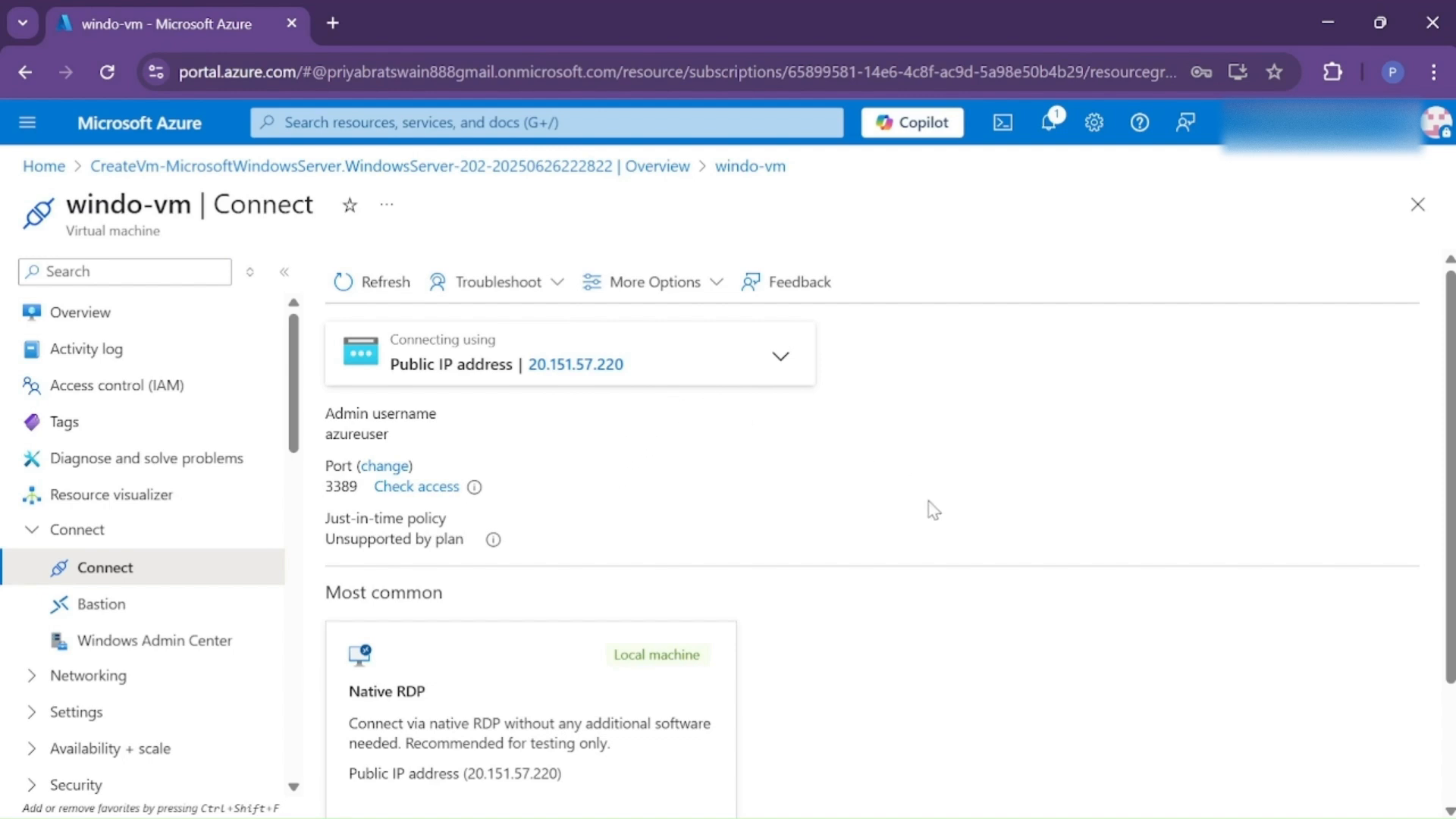
pyautogui.moveTo(545, 476)
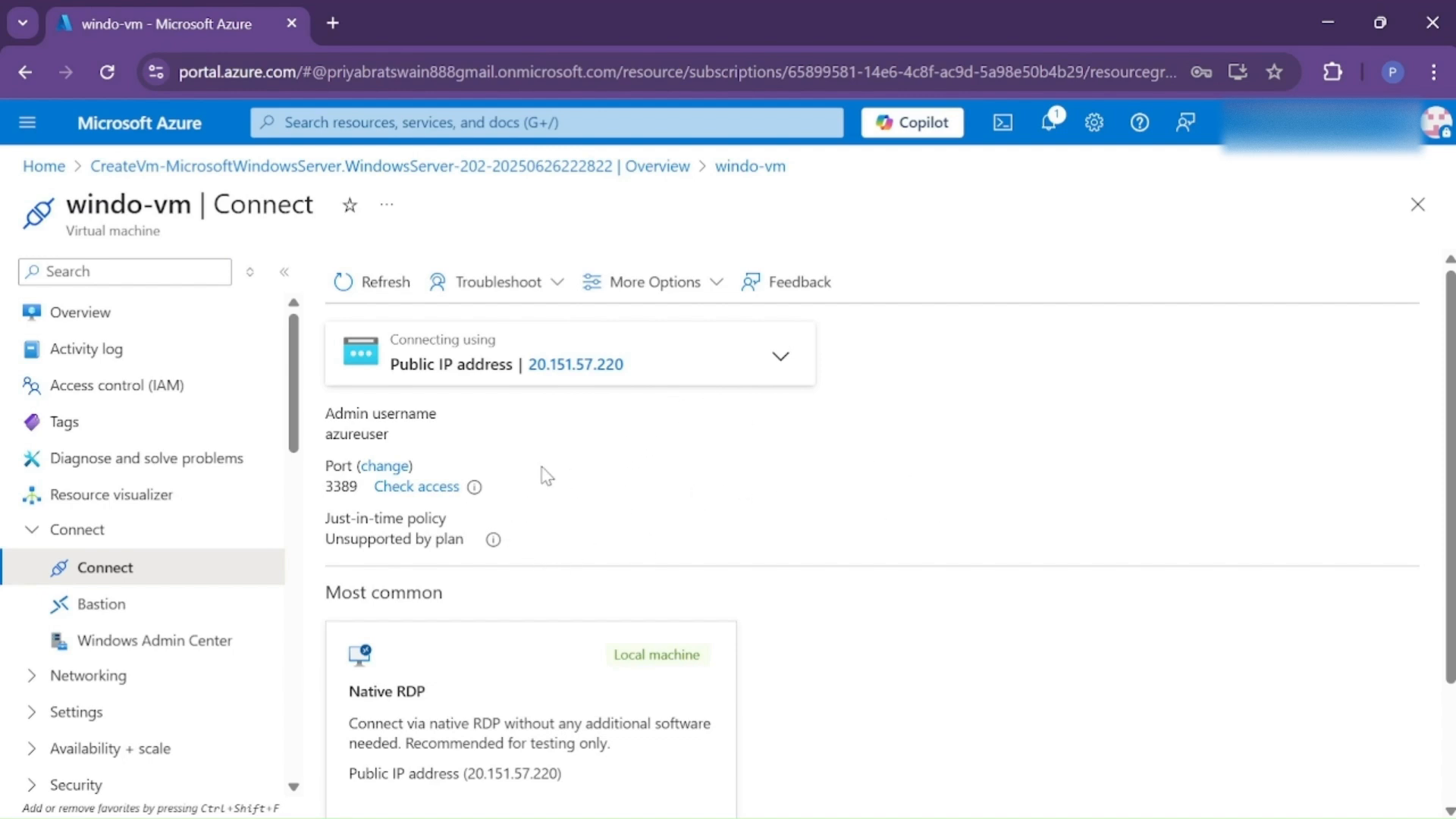
pyautogui.moveTo(627, 464)
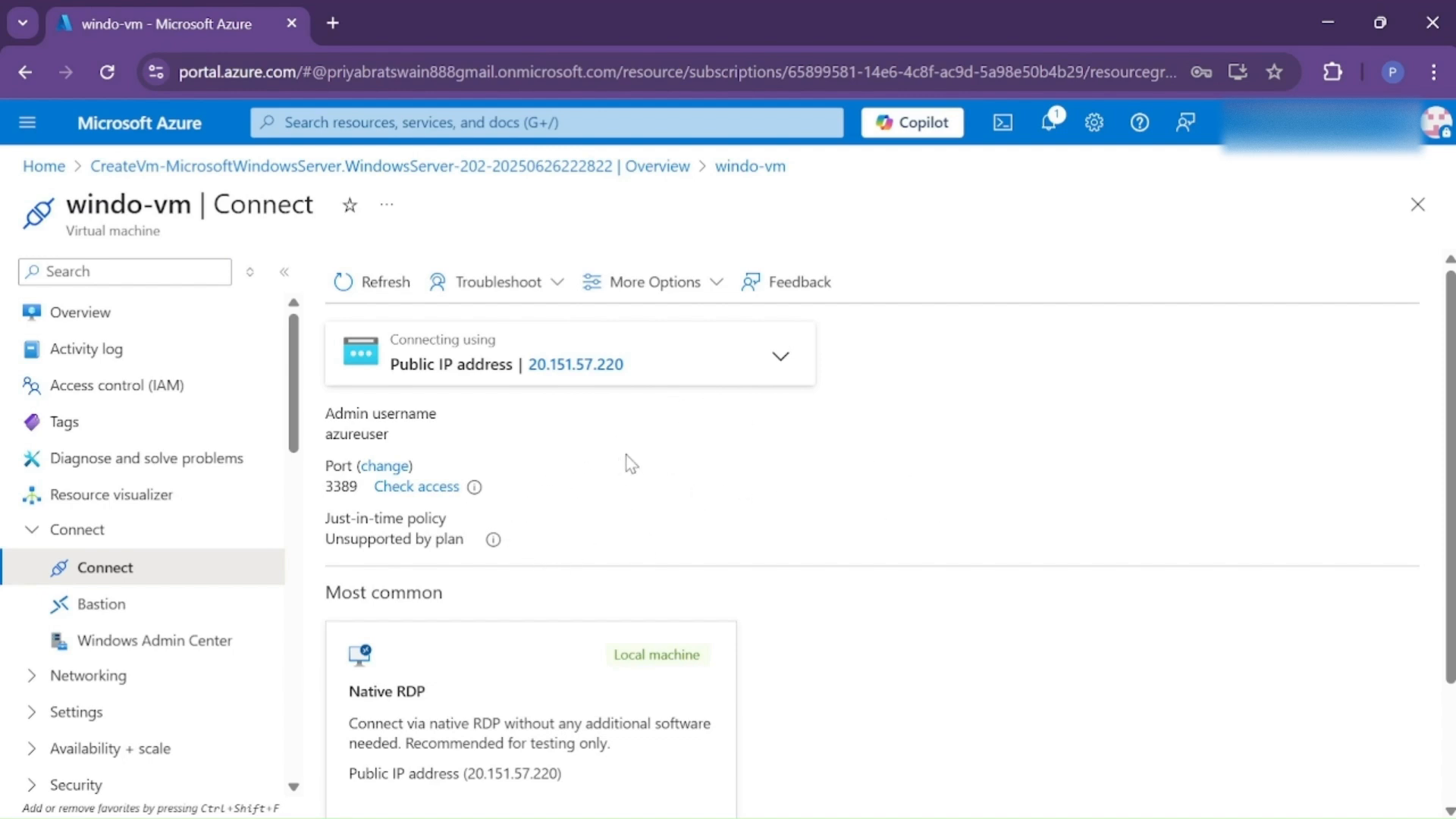
pyautogui.moveTo(639, 367)
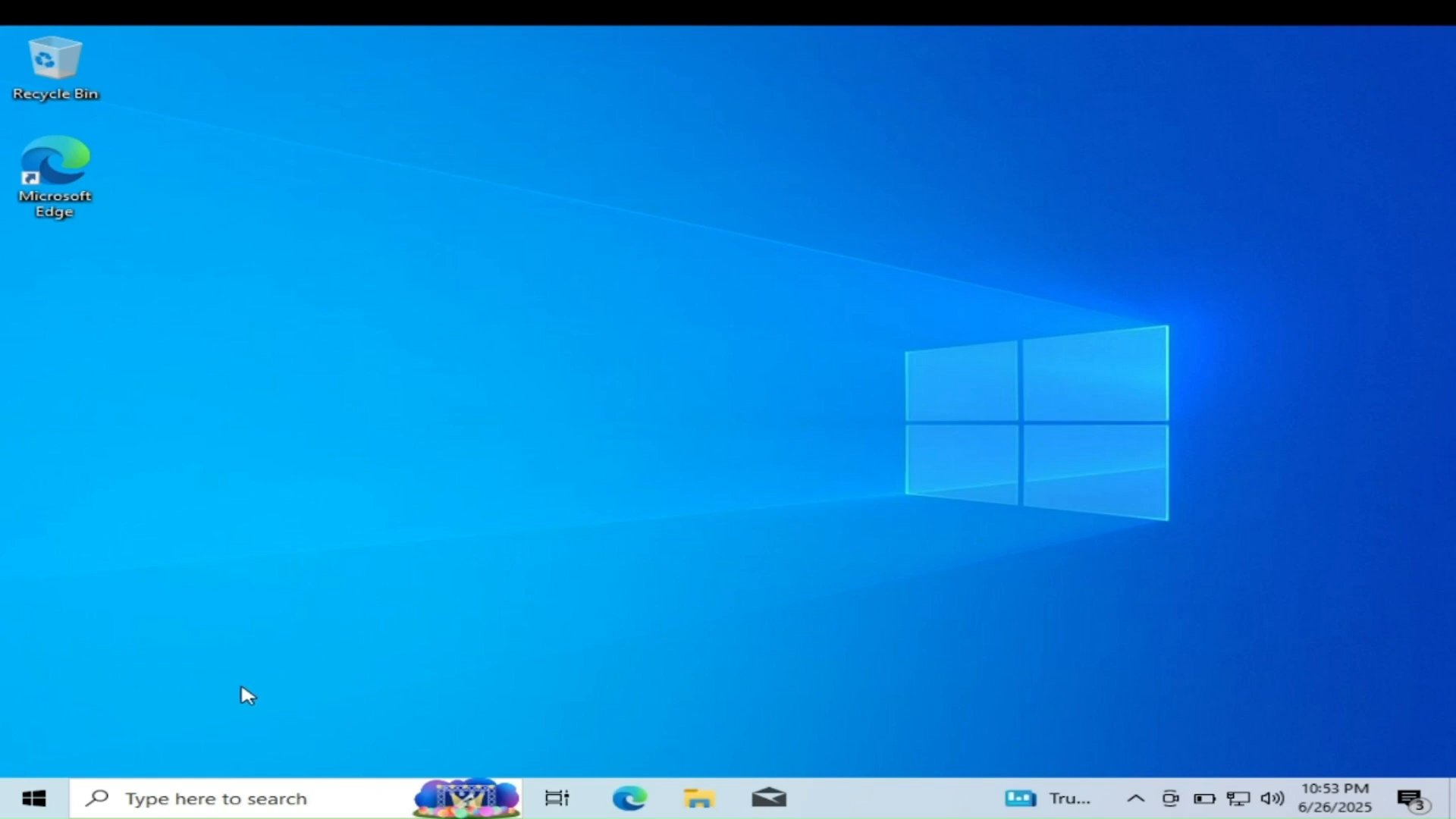
# Step: Launch Remote Desktop Connection from the taskbar search for computer 20.151.57.220
pyautogui.click(212, 798)
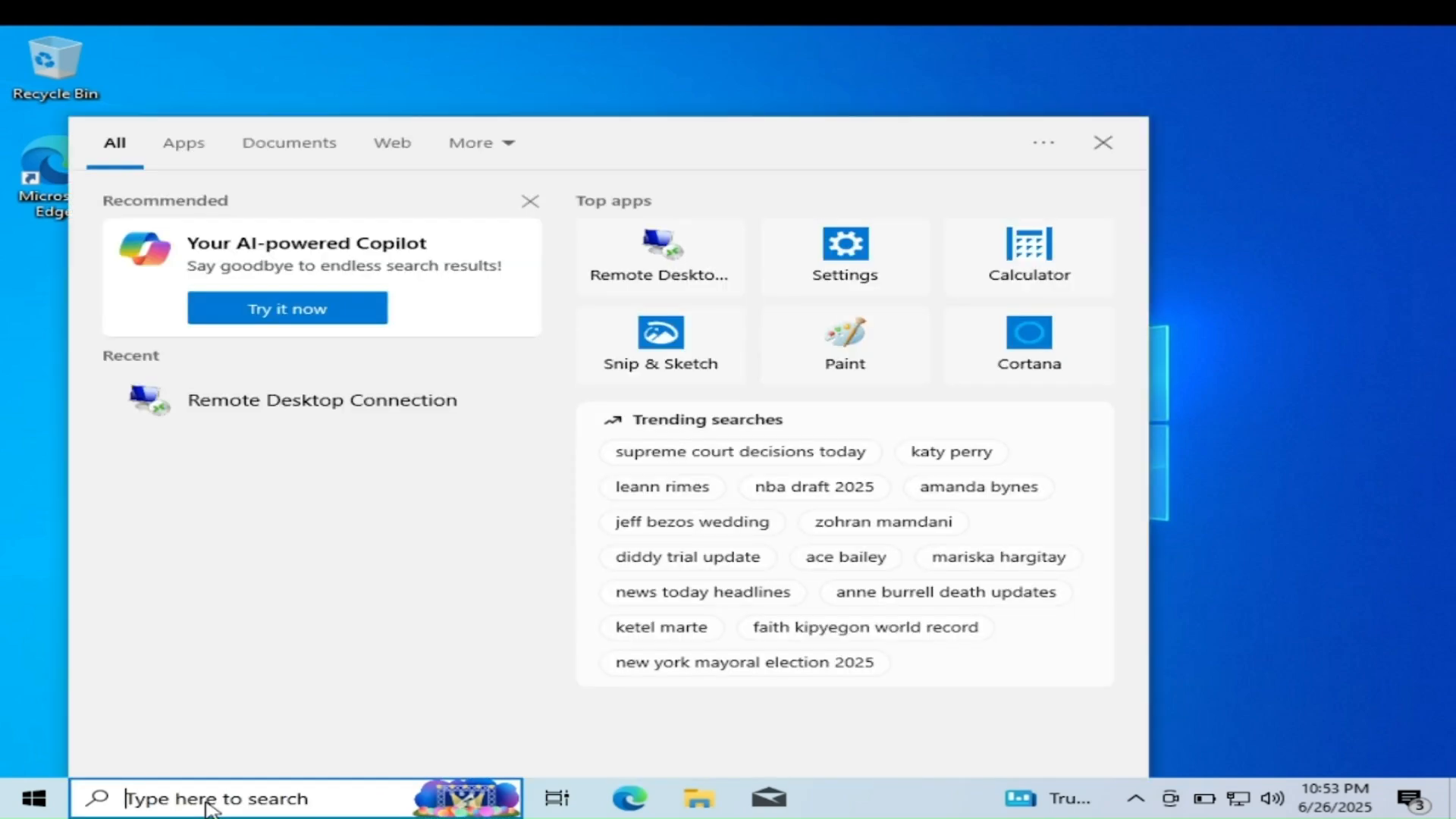
pyautogui.click(322, 400)
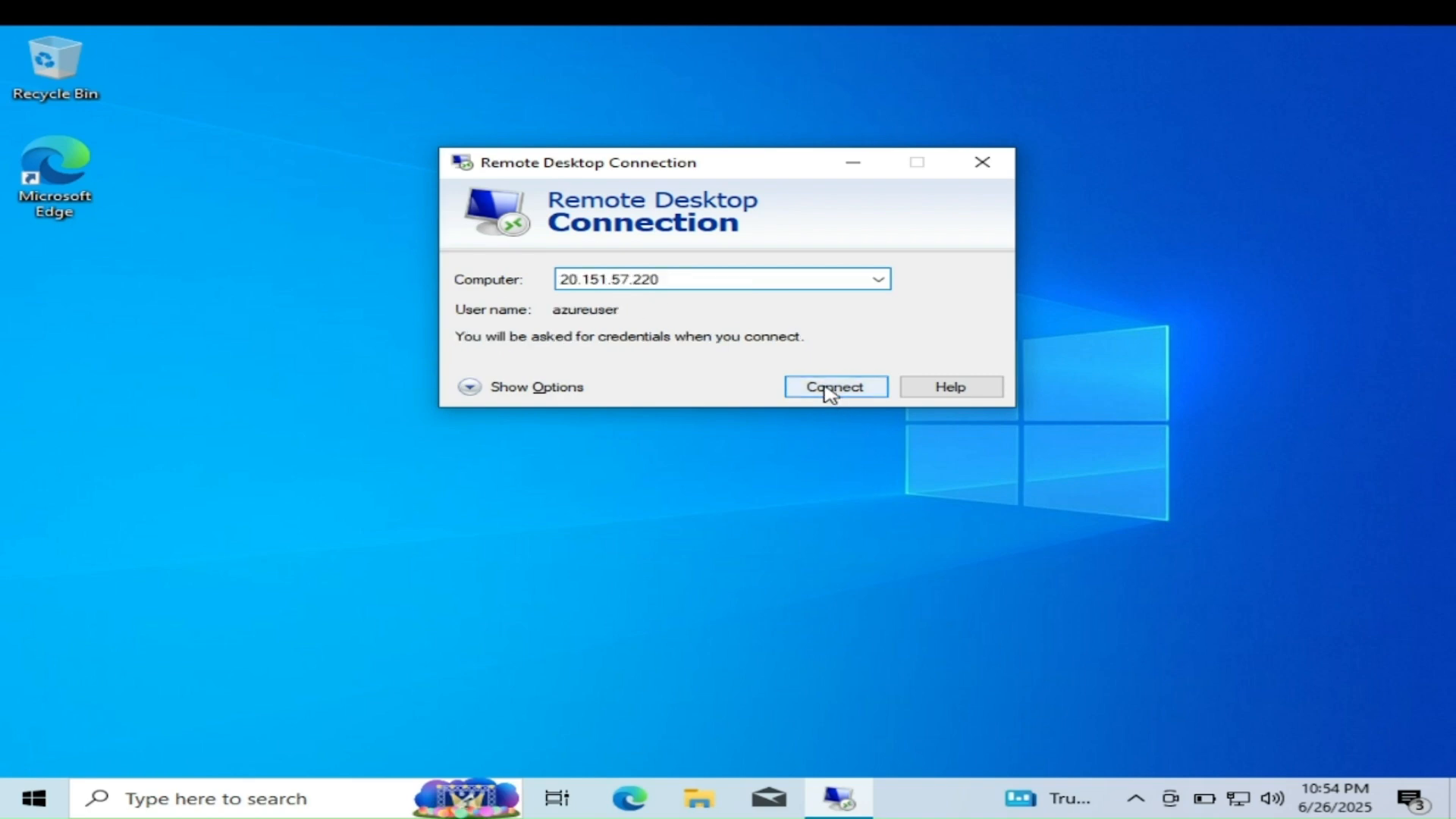
# Step: Connect as azureuser with the admin password and accept the certificate warning to reach the VM desktop
pyautogui.click(834, 387)
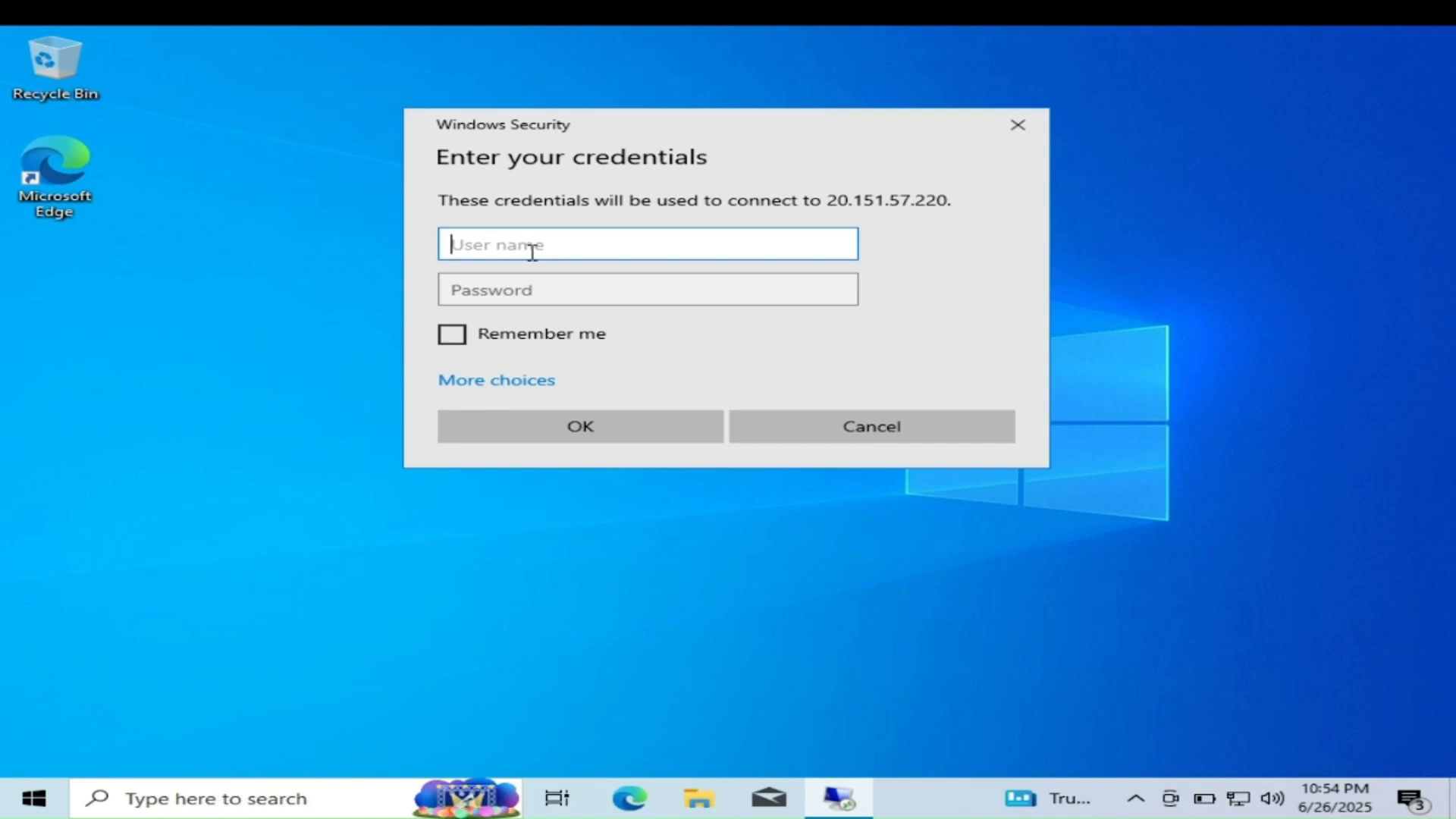
pyautogui.write('azu')
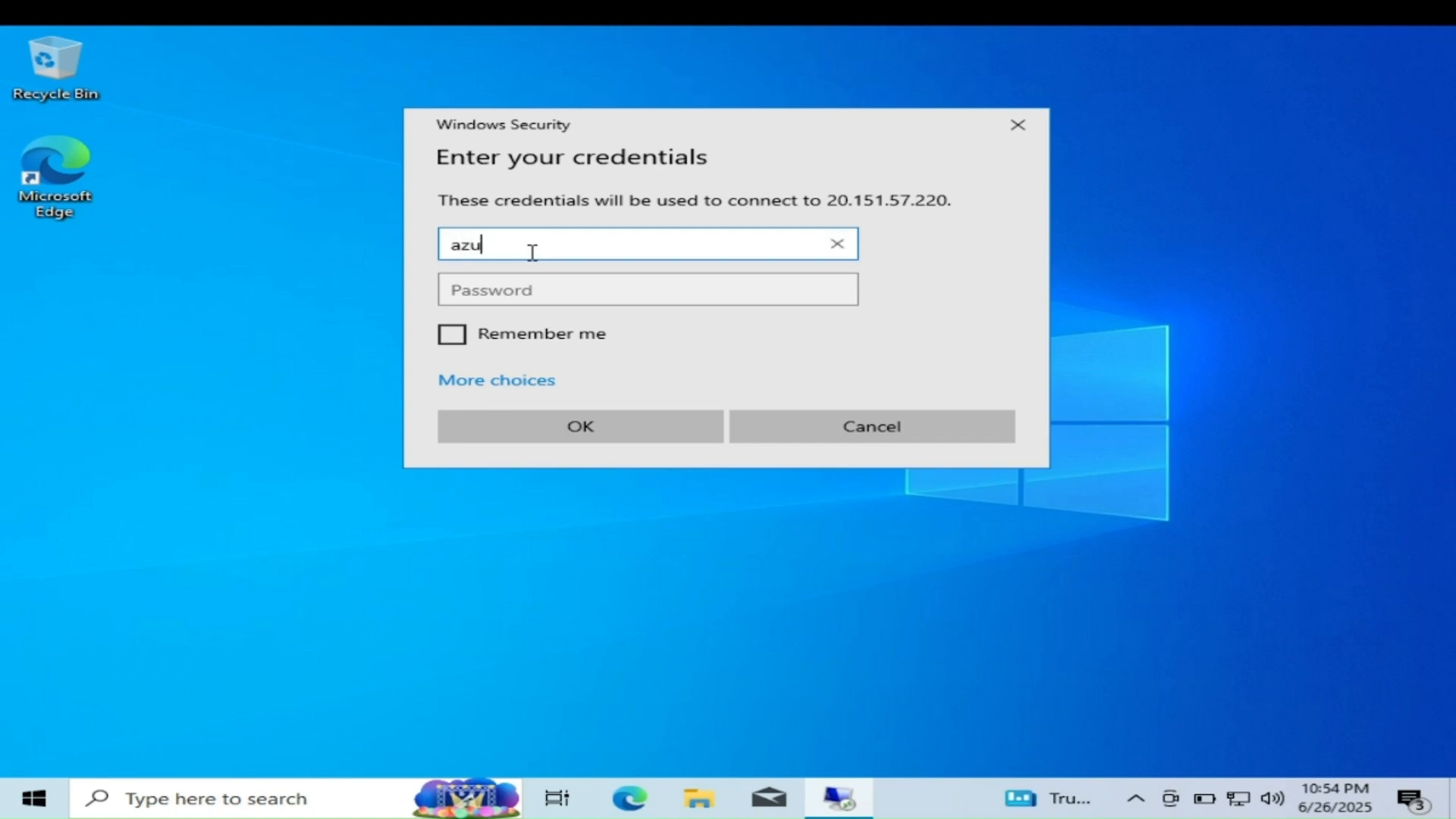
pyautogui.write('reuser')
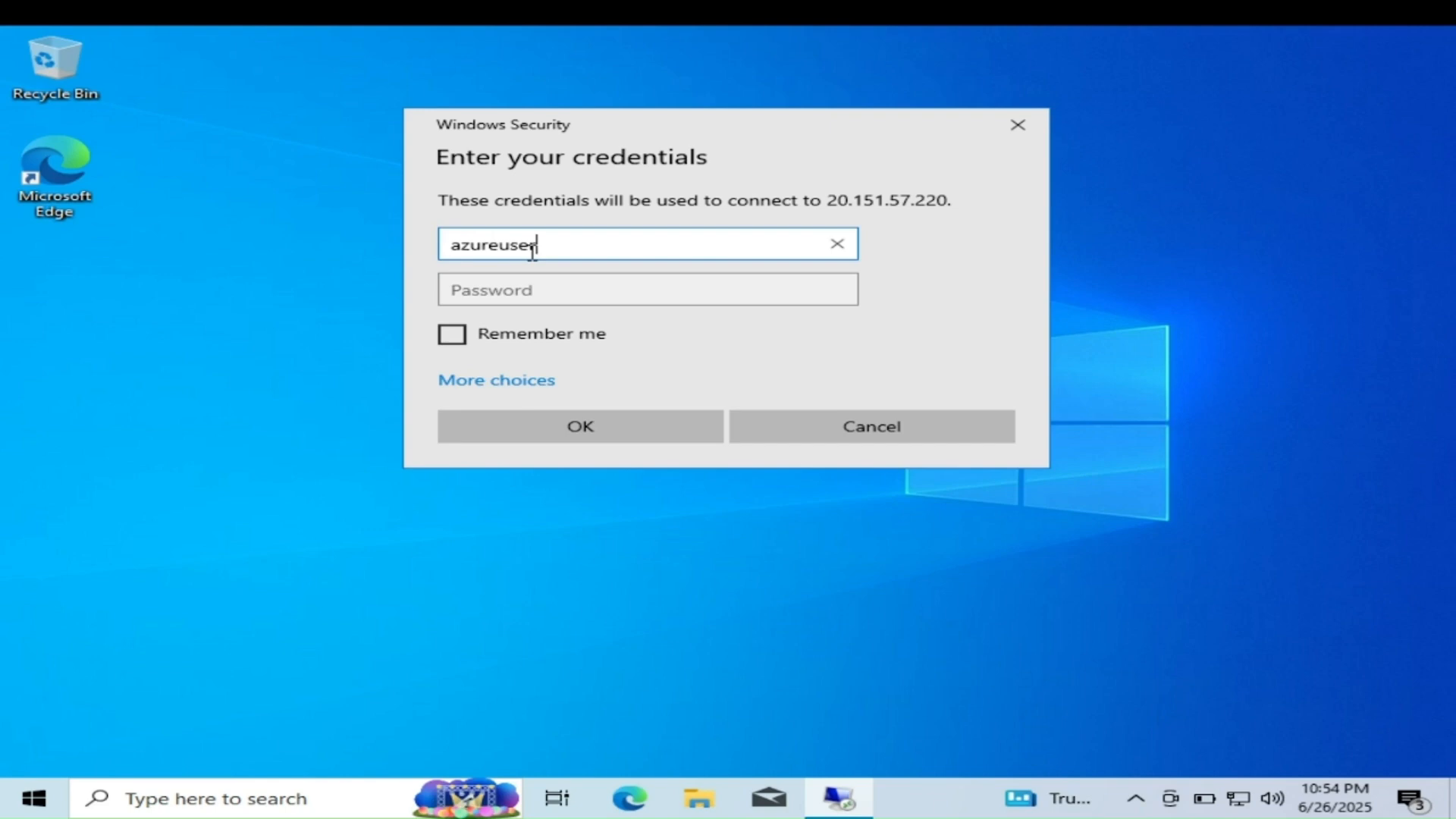
pyautogui.click(646, 288)
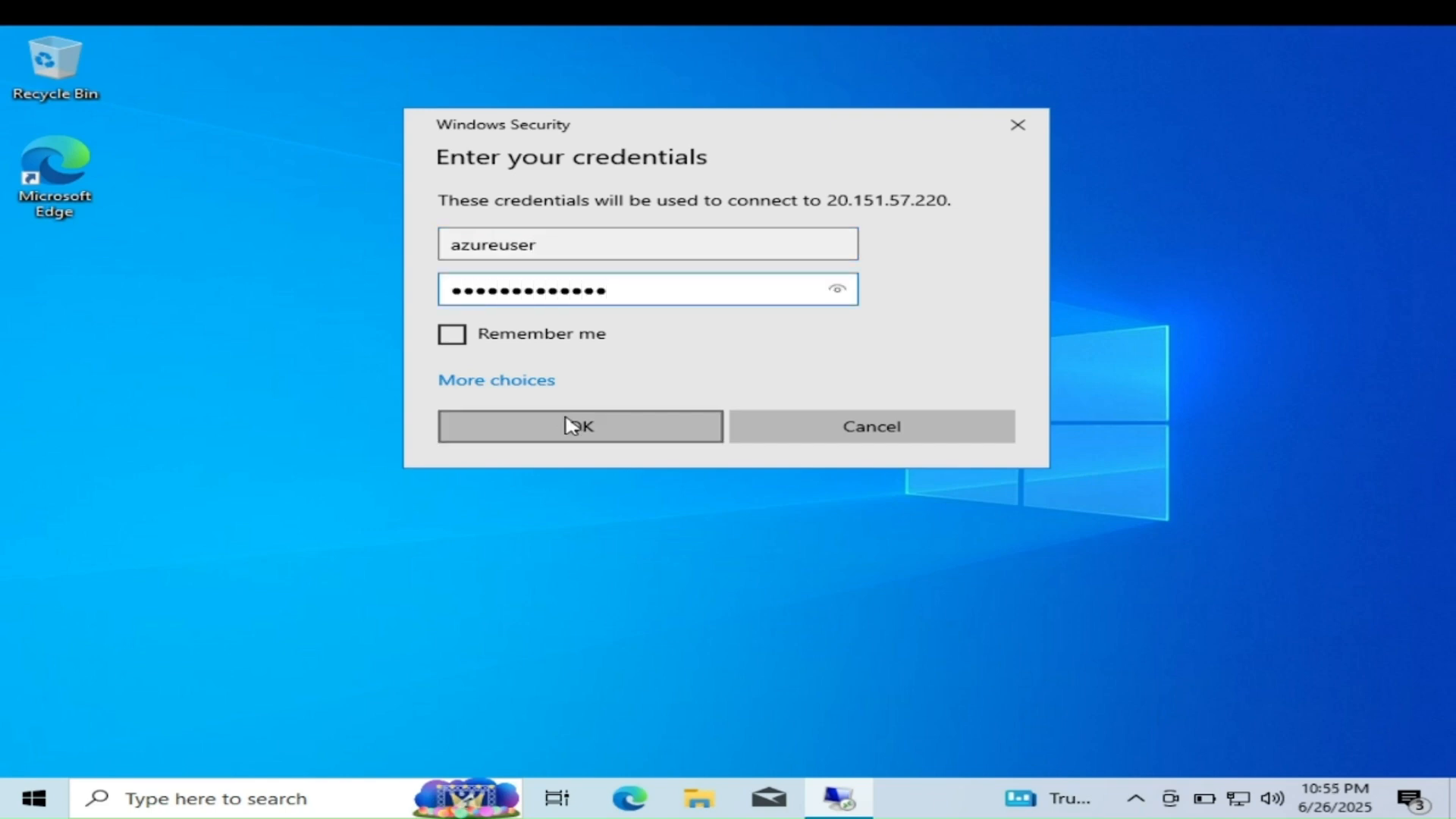
pyautogui.click(579, 426)
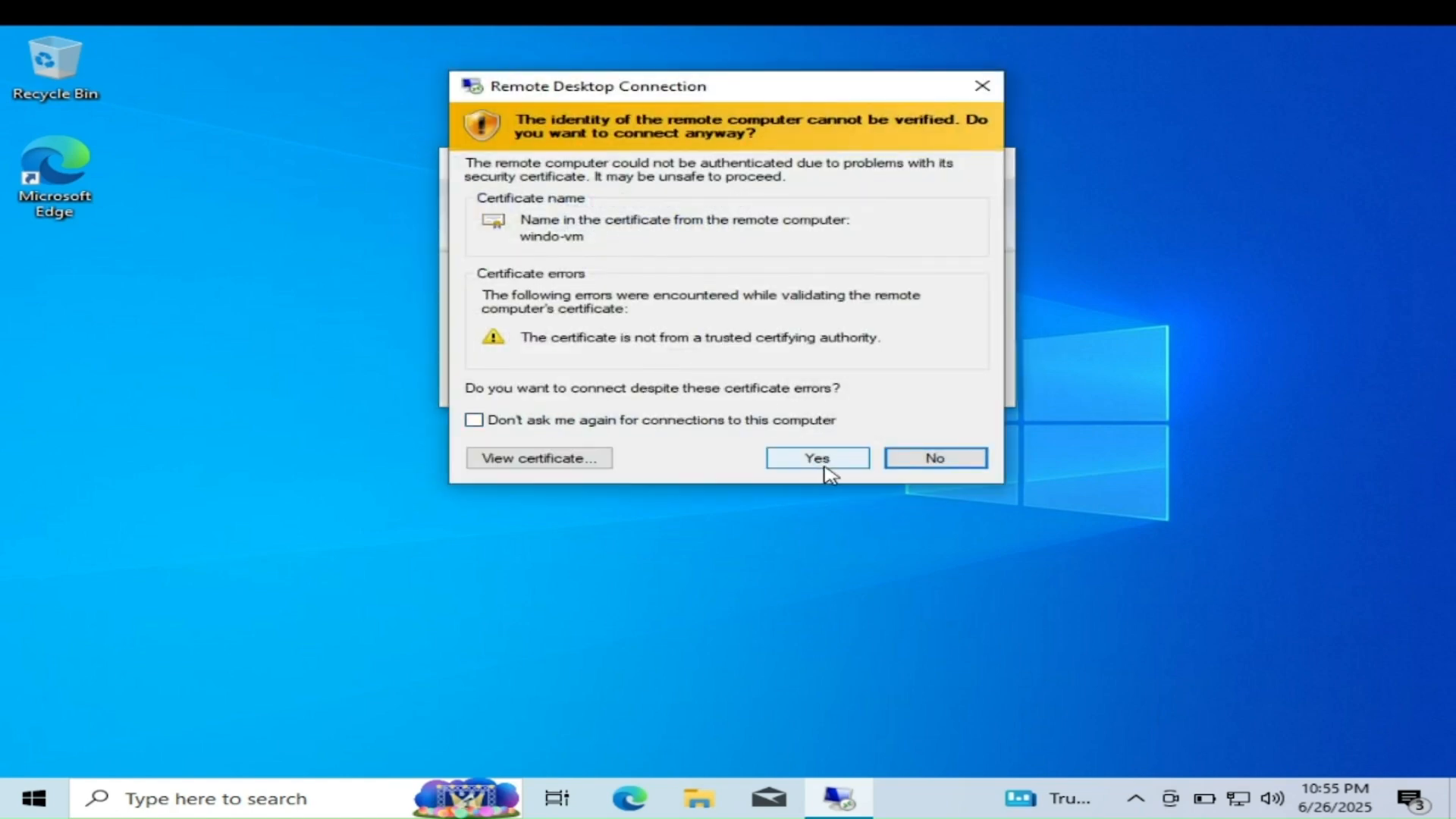
pyautogui.click(815, 458)
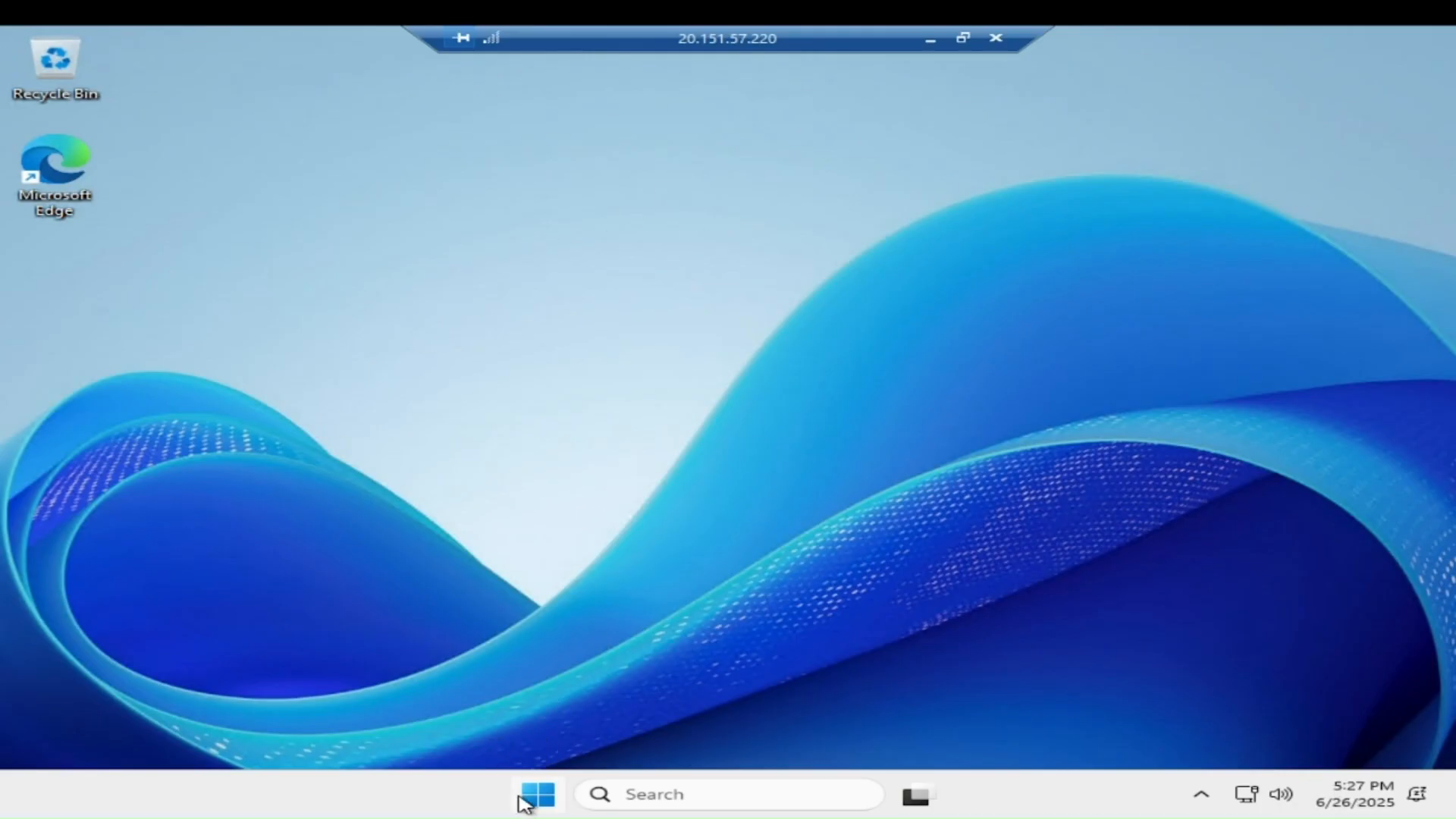
pyautogui.moveTo(1304, 267)
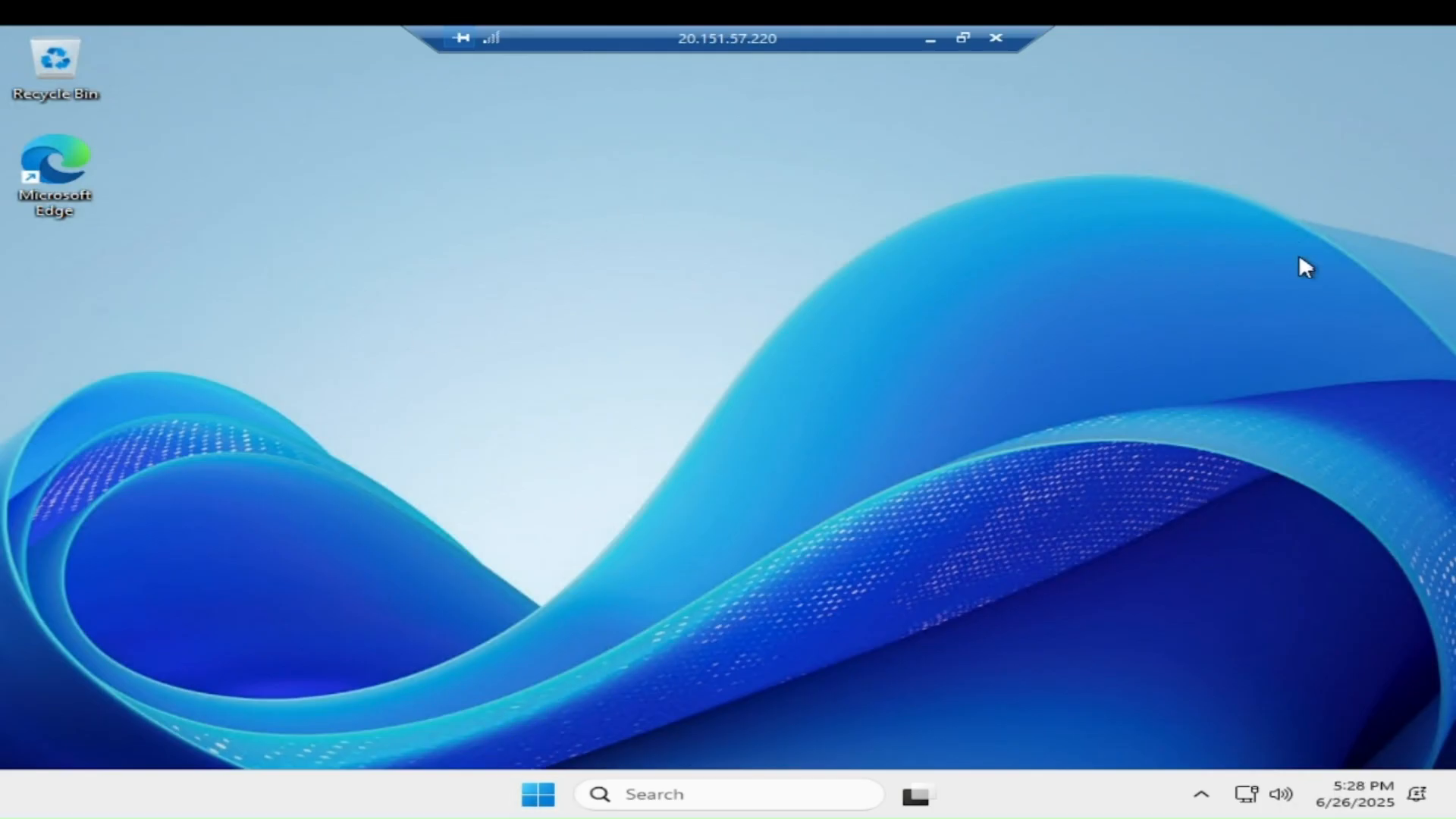
pyautogui.moveTo(1110, 256)
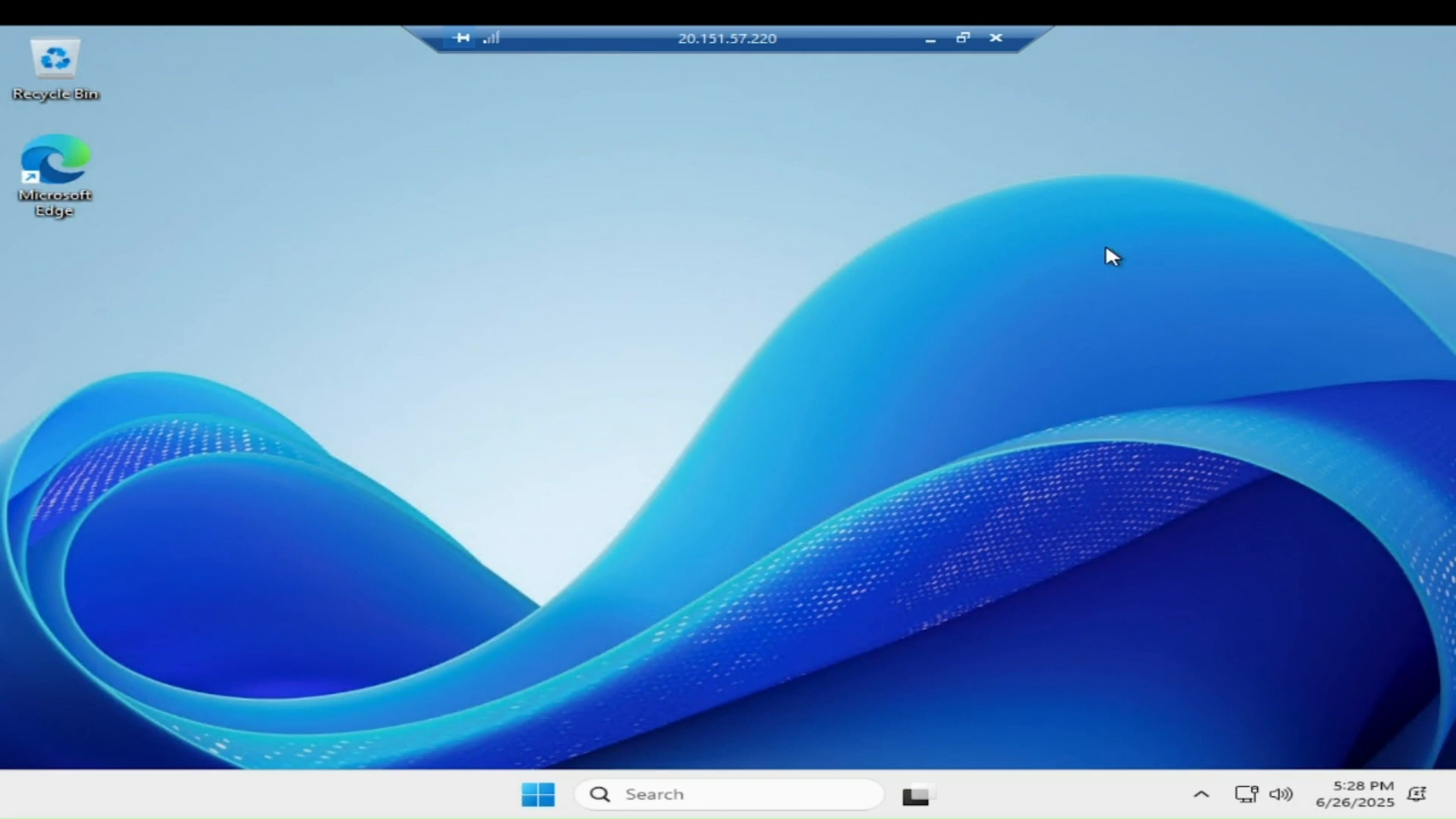
pyautogui.moveTo(727, 161)
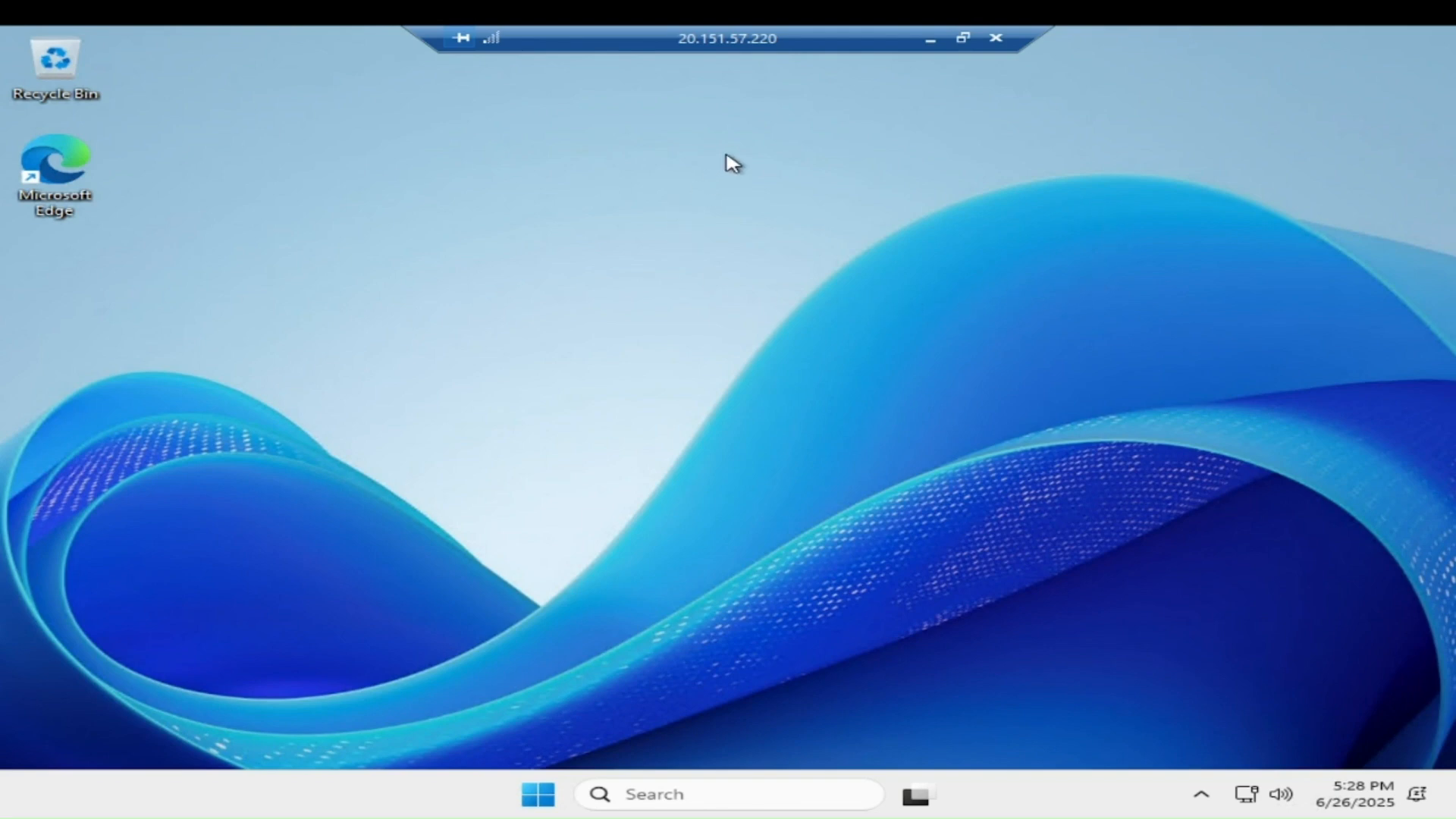